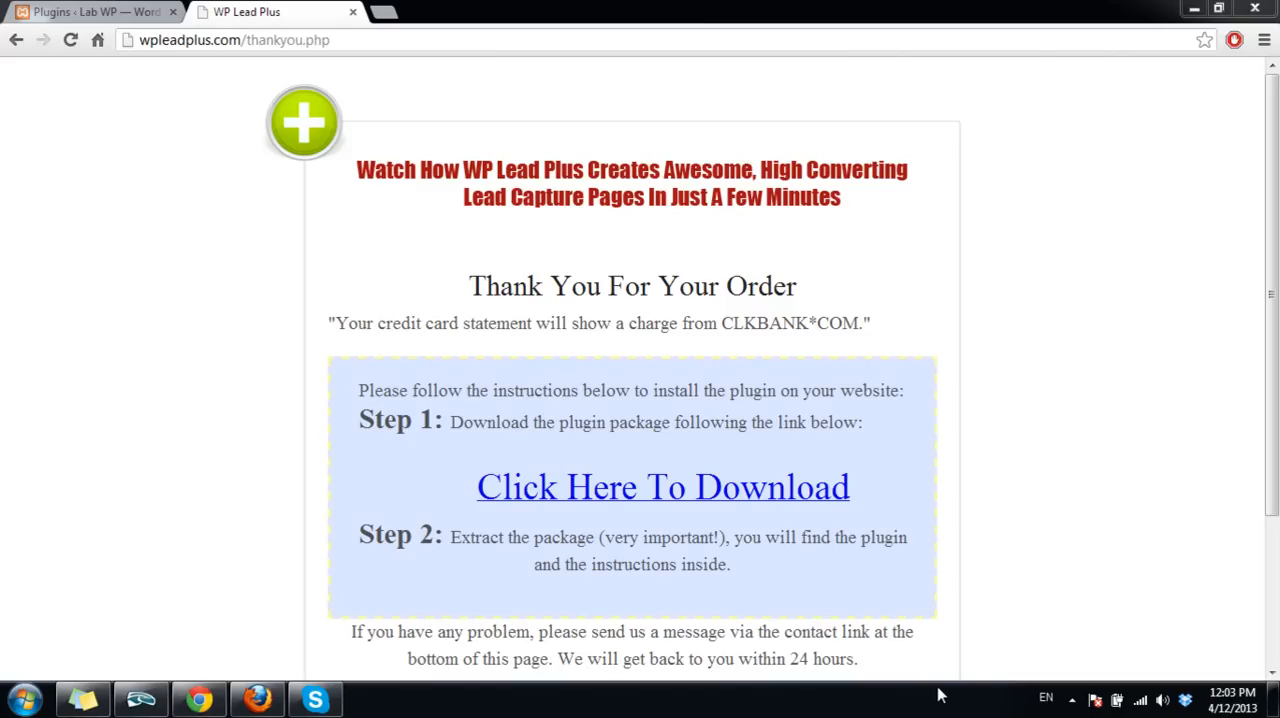
mouse_move(1112, 290)
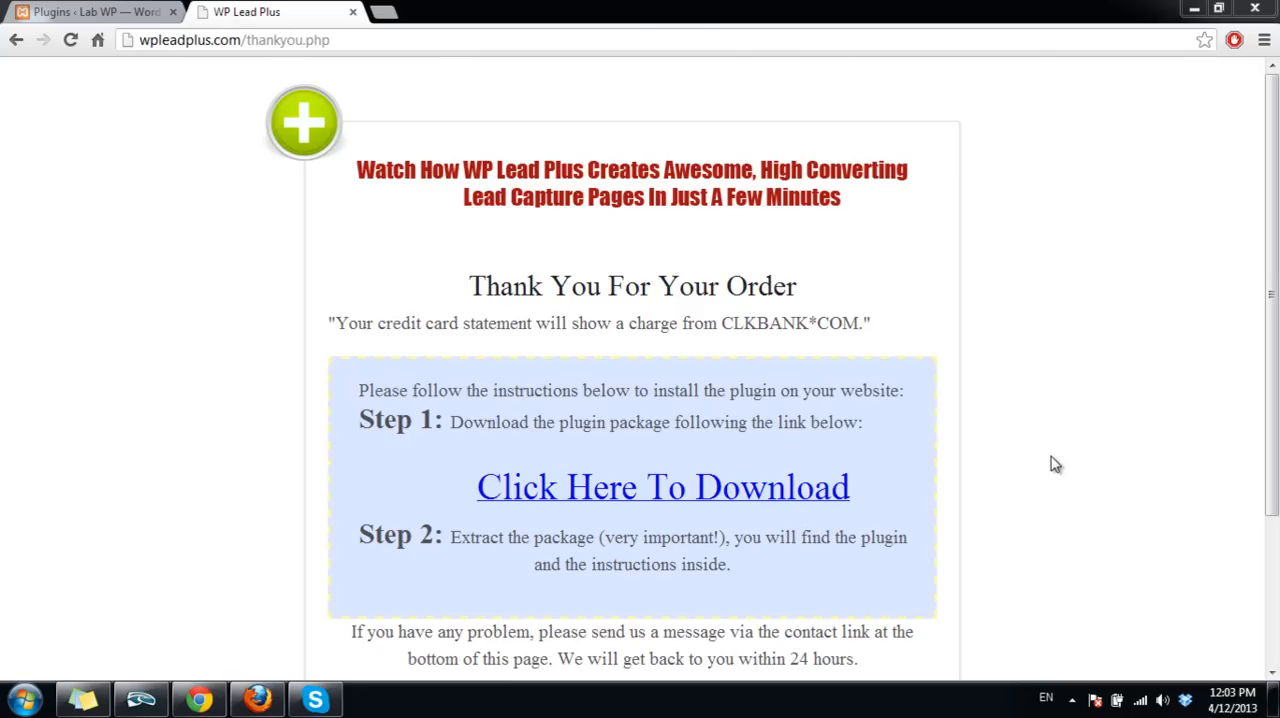
mouse_move(483, 318)
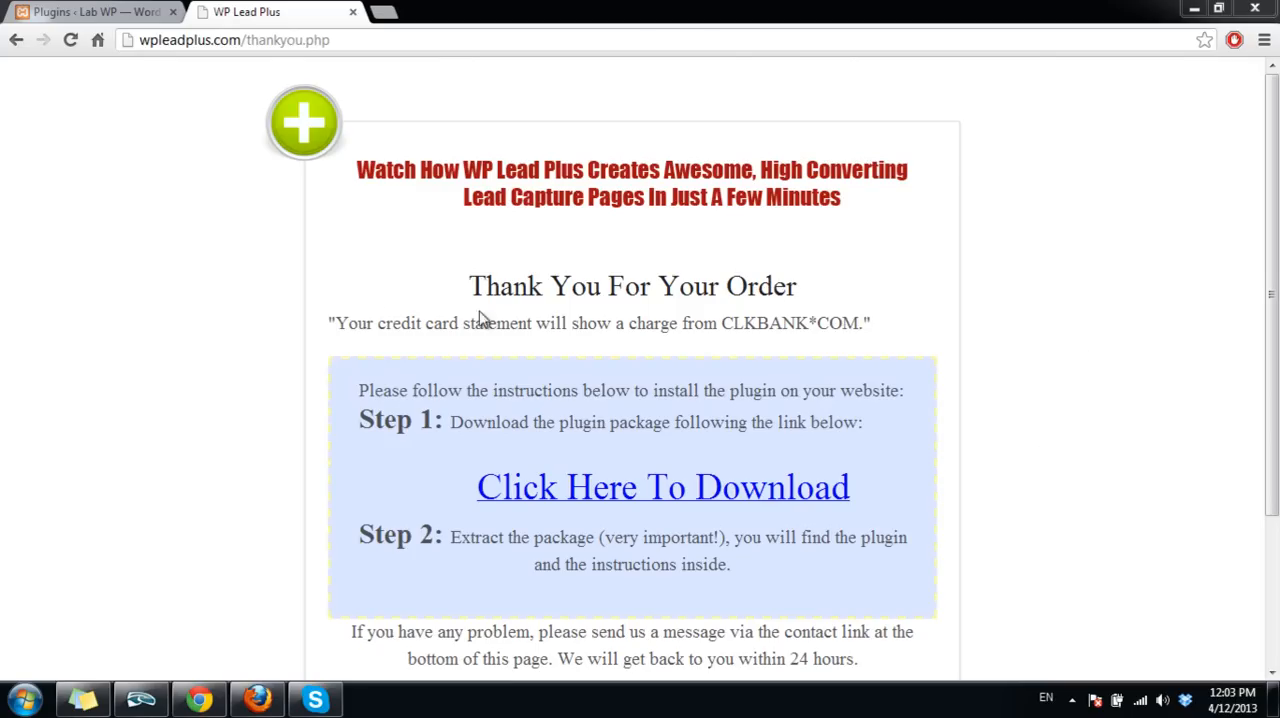
mouse_move(985, 468)
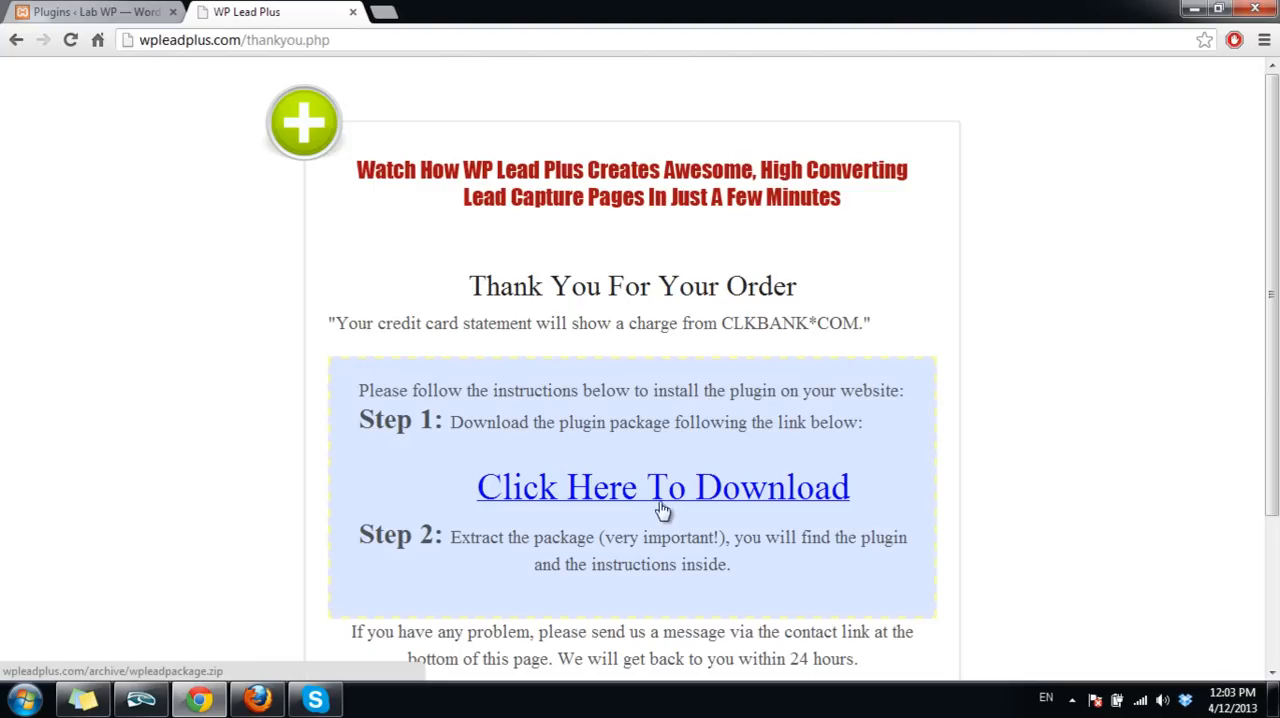
mouse_move(658, 498)
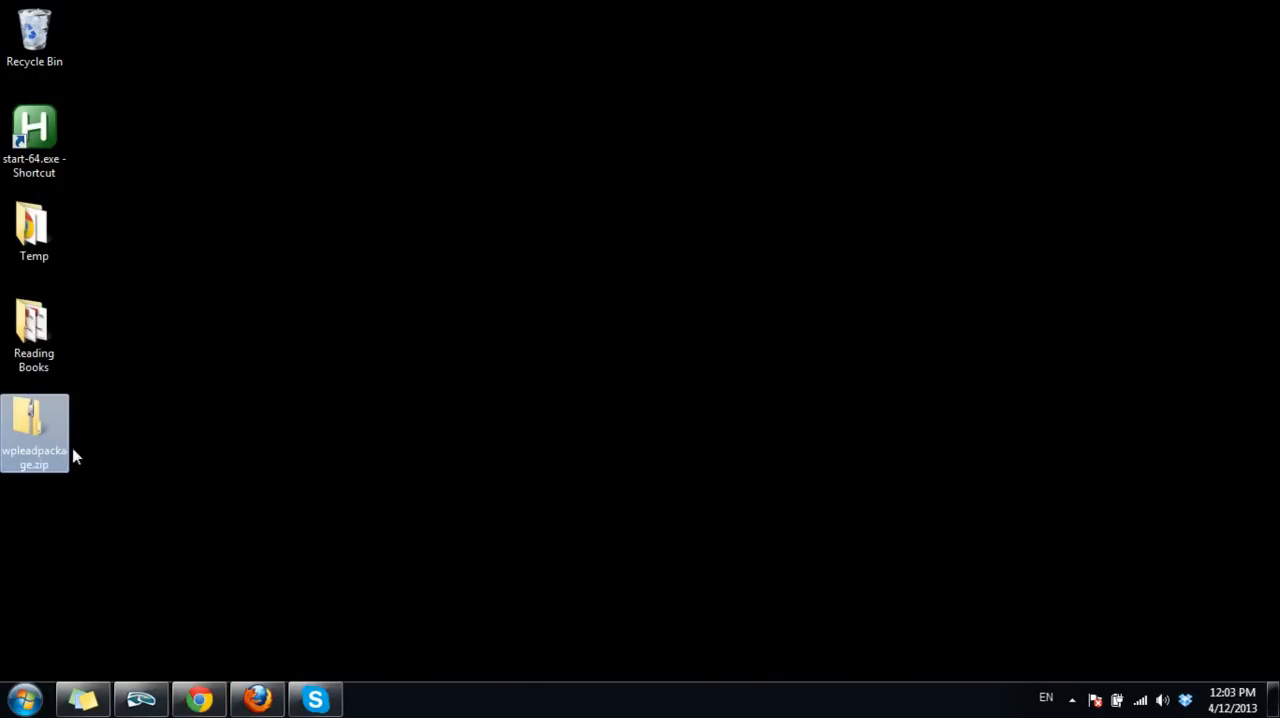
Extract wpleadpackage.zip onto the desktop with 7-Zip and select the new wpleadpackage folder
right_click(34, 432)
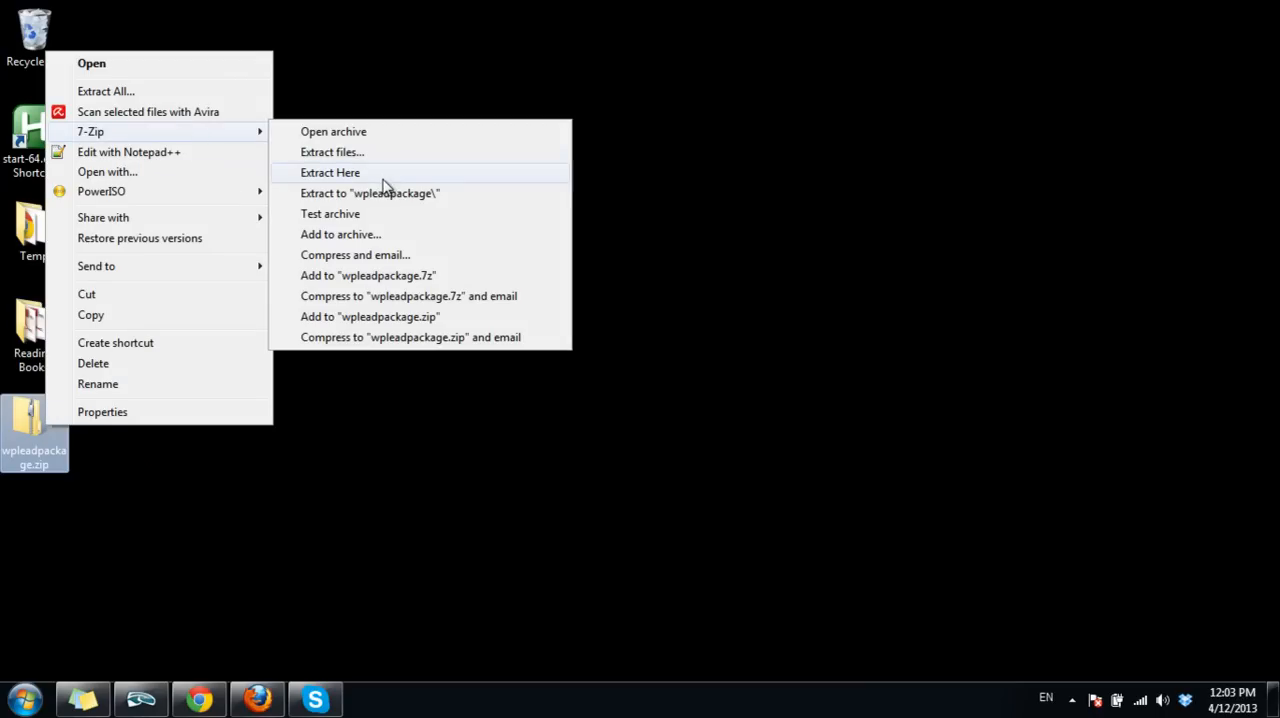
mouse_move(355, 172)
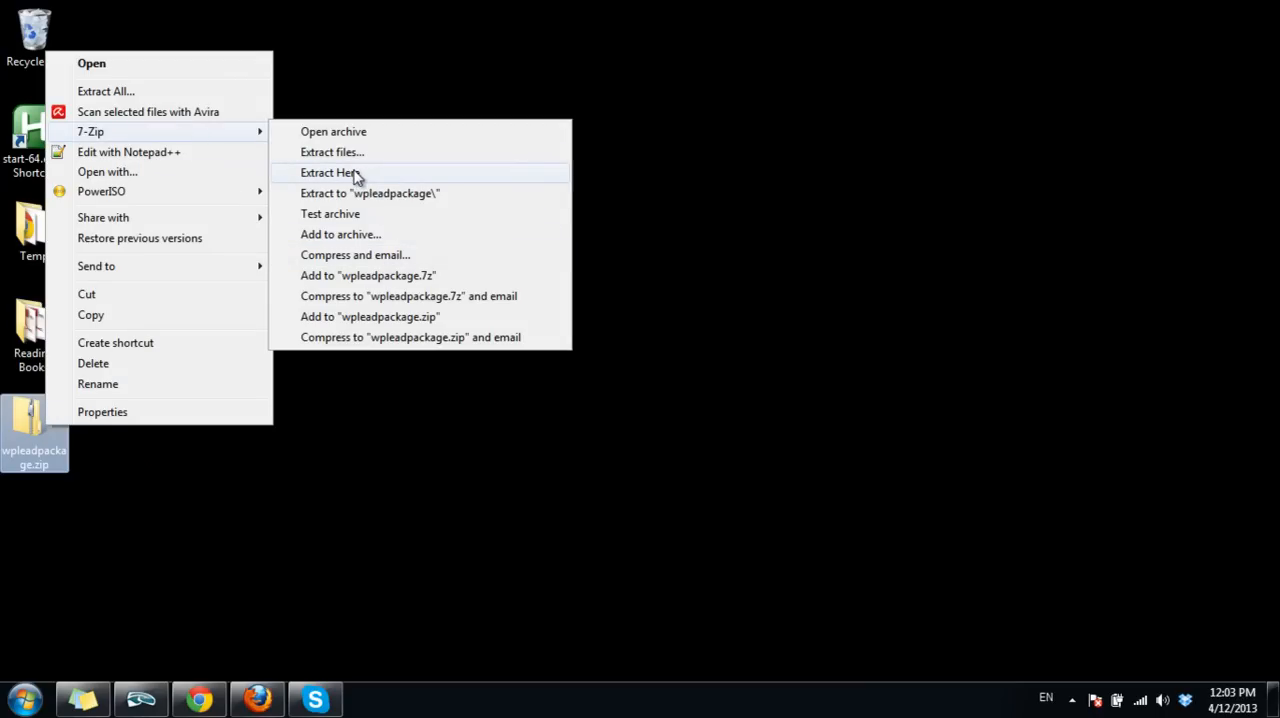
left_click(330, 172)
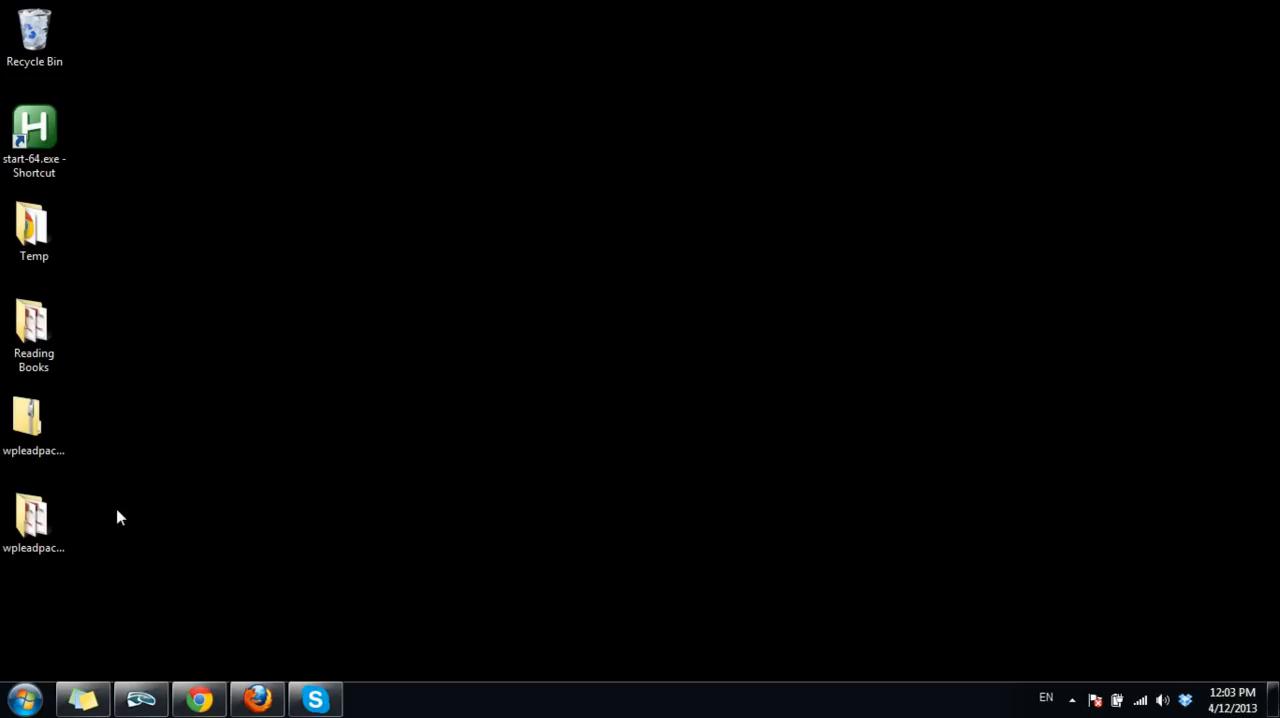
left_click(34, 515)
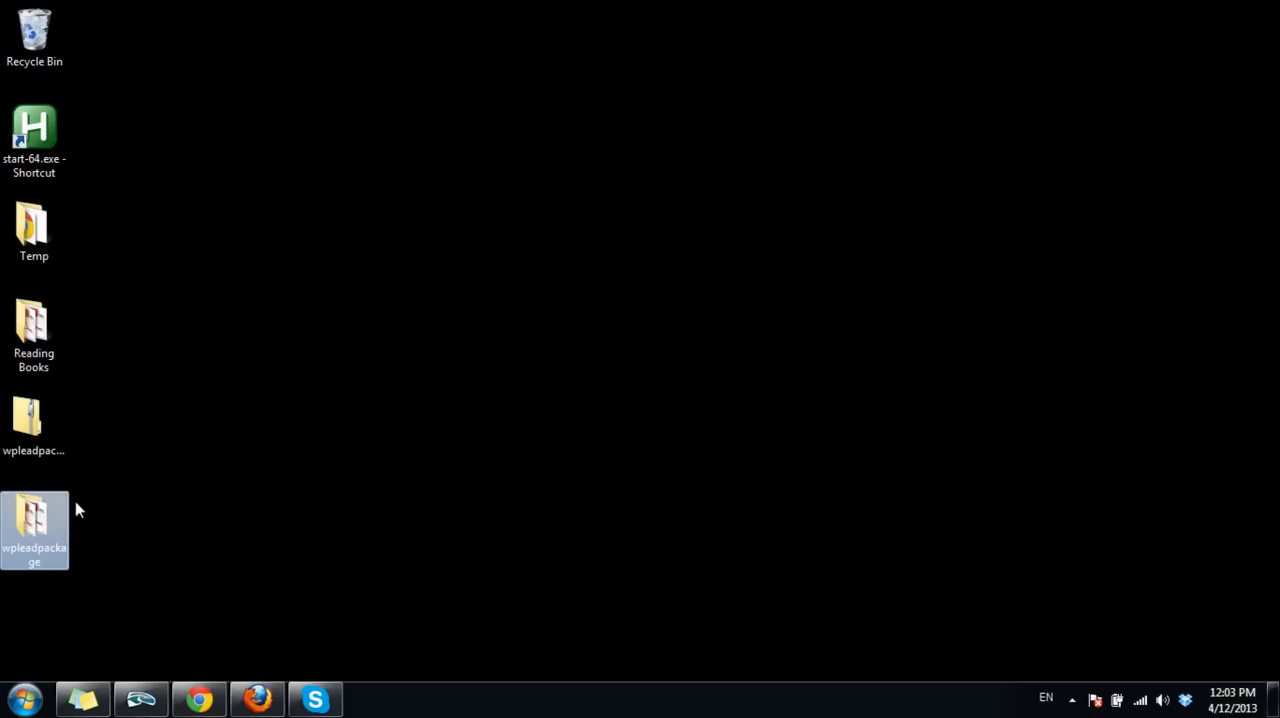
mouse_move(35, 525)
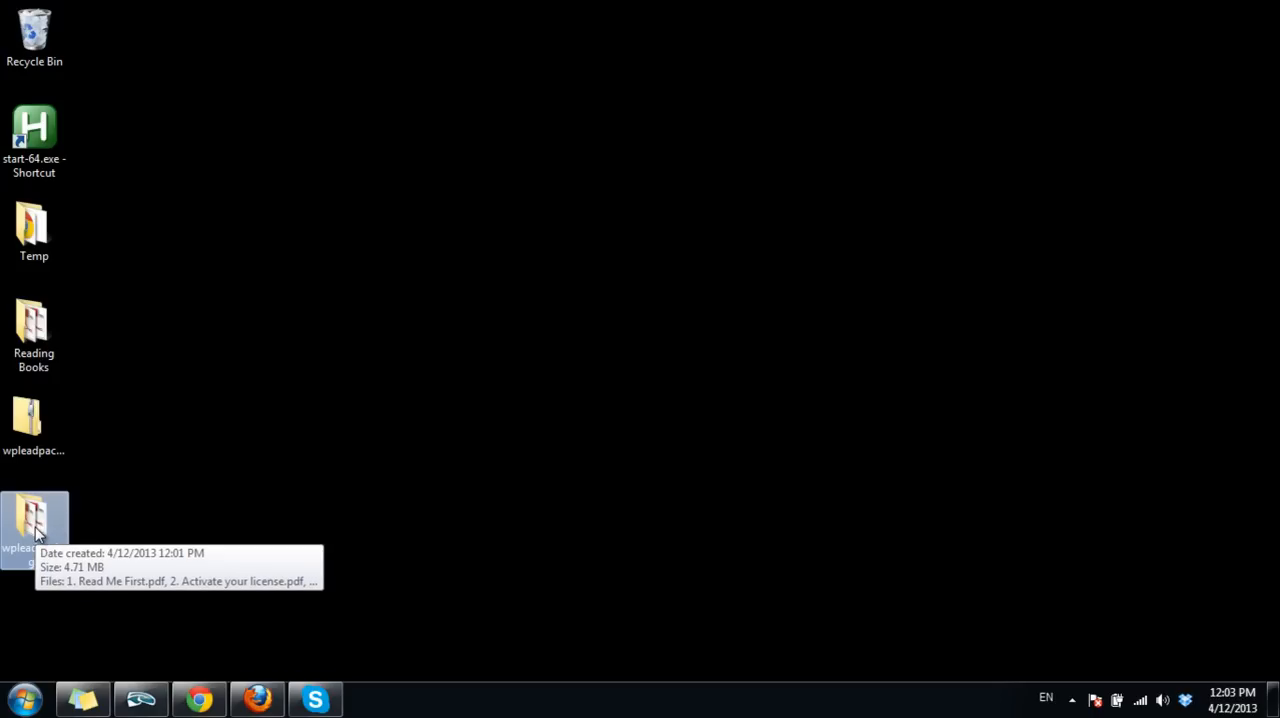
Open the wpleadpackage folder and select the wpleadplus.zip plugin file among the PDF guides
double_click(34, 520)
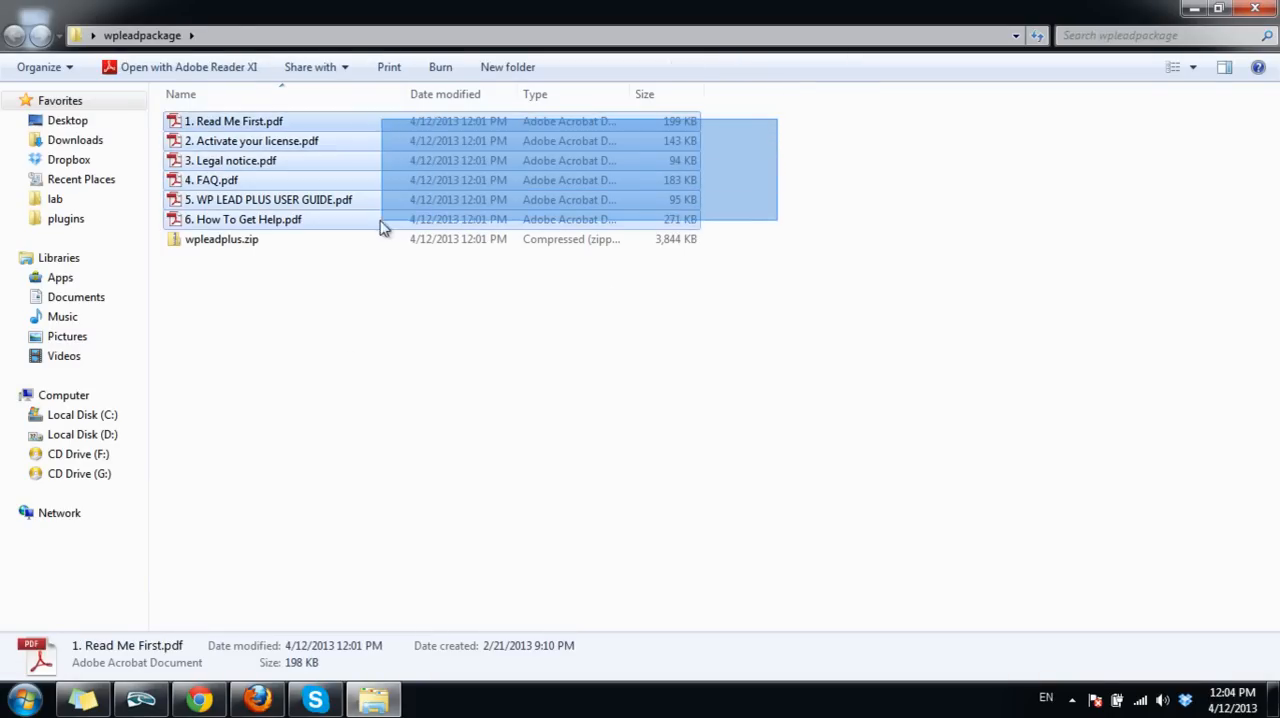
left_click(246, 219)
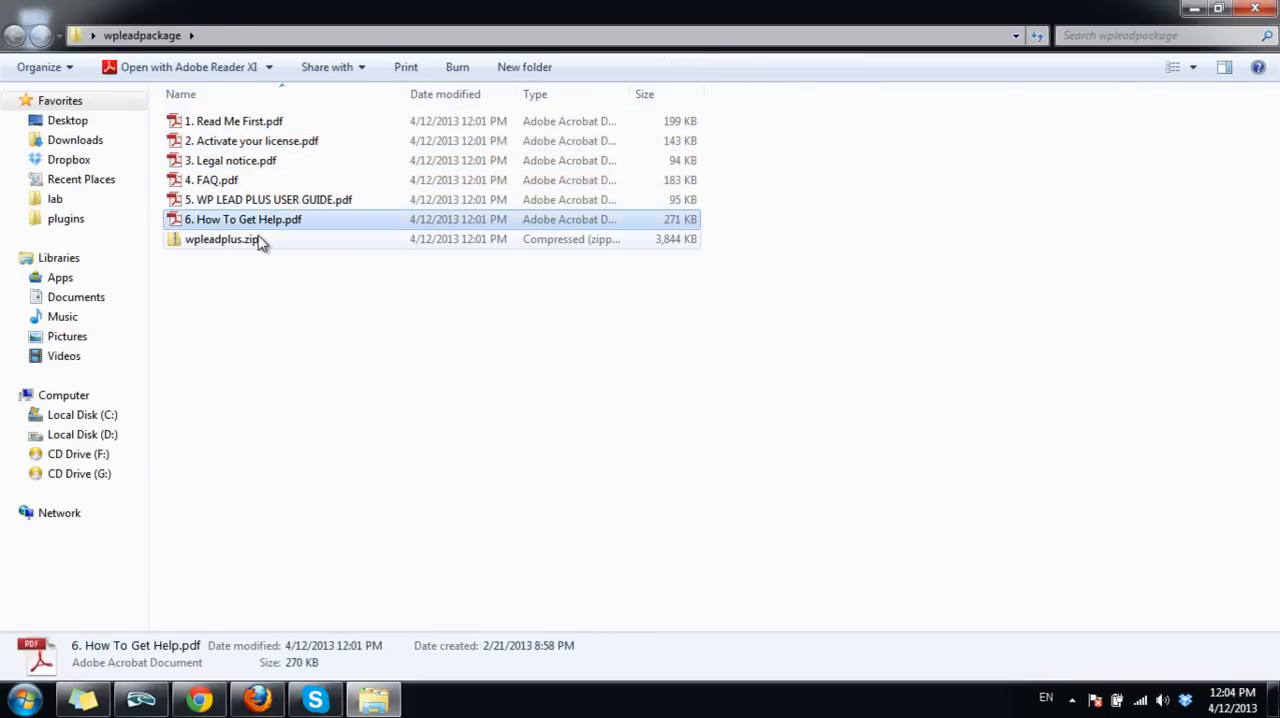
left_click(222, 239)
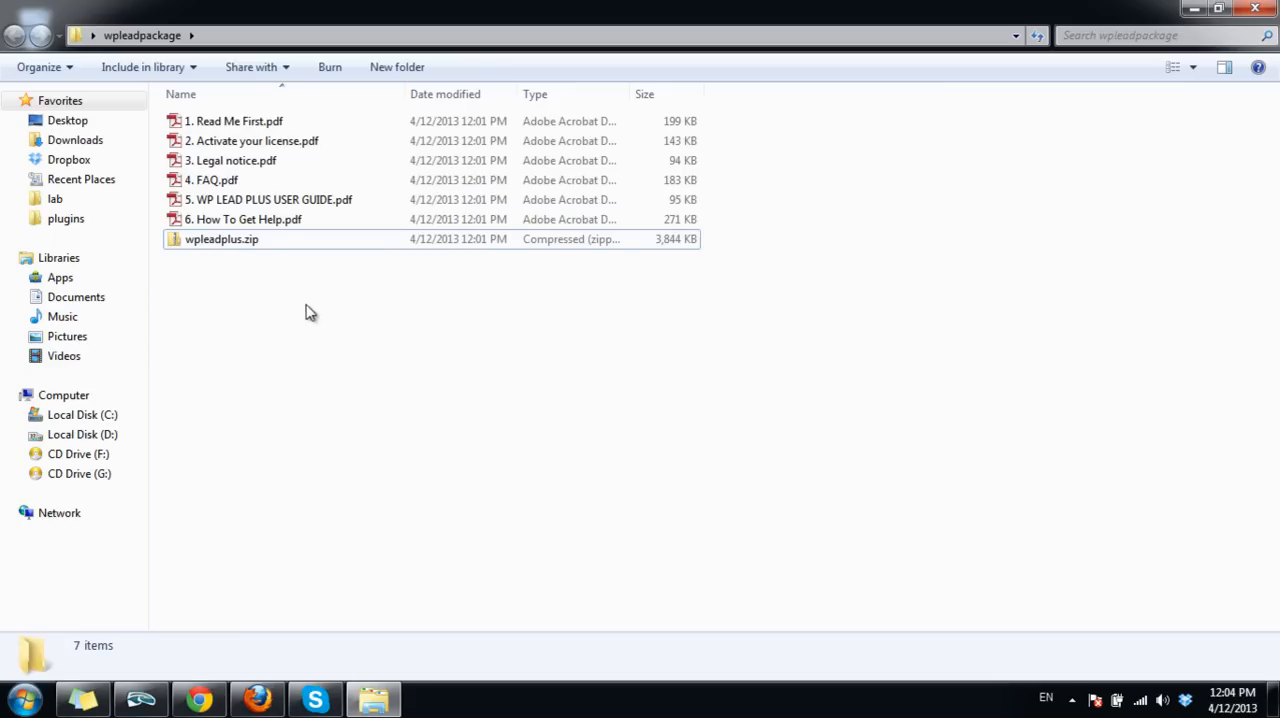
mouse_move(310, 303)
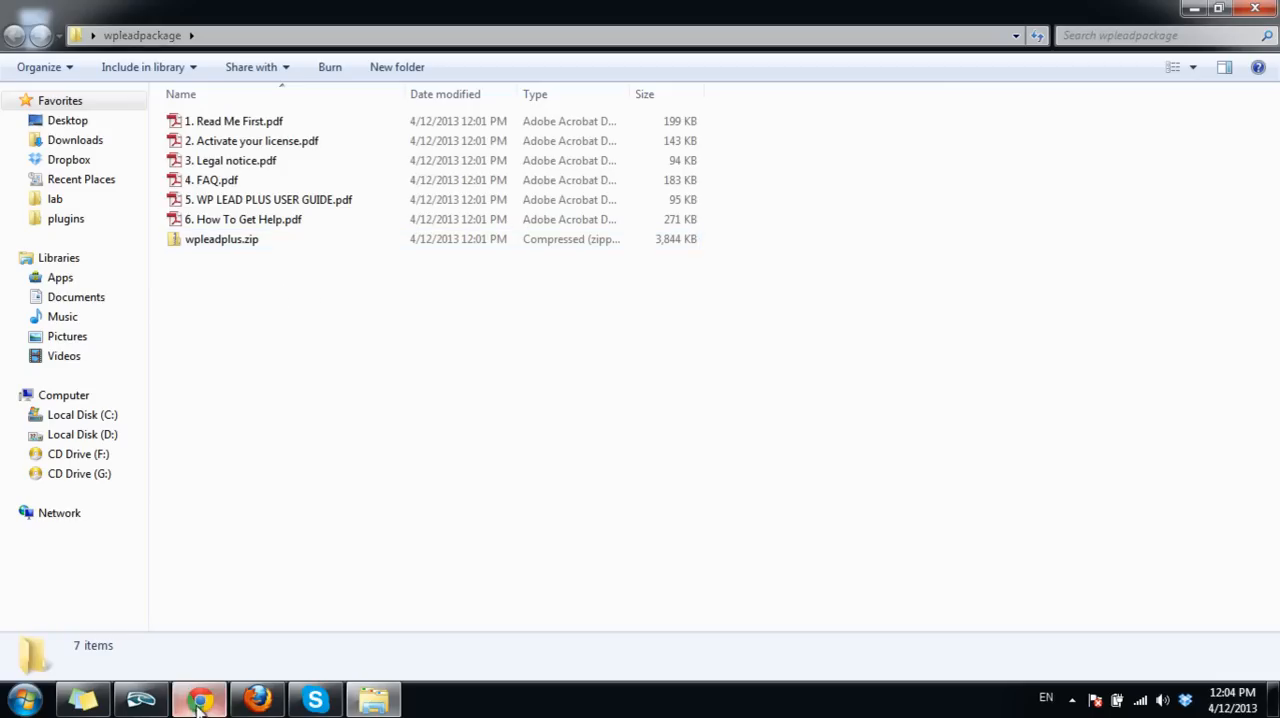
Load wpleadplus.com/site/activate.php in a new Chrome tab and inspect its email and receipt fields
left_click(198, 697)
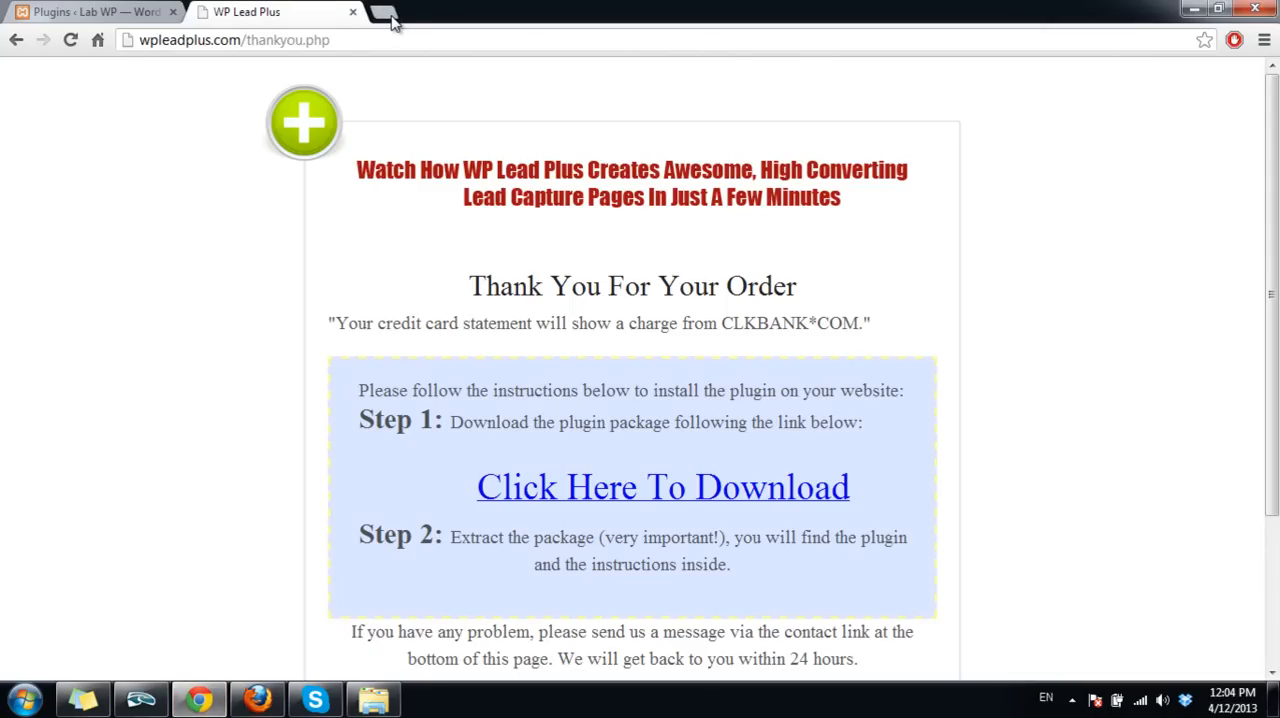
left_click(384, 18)
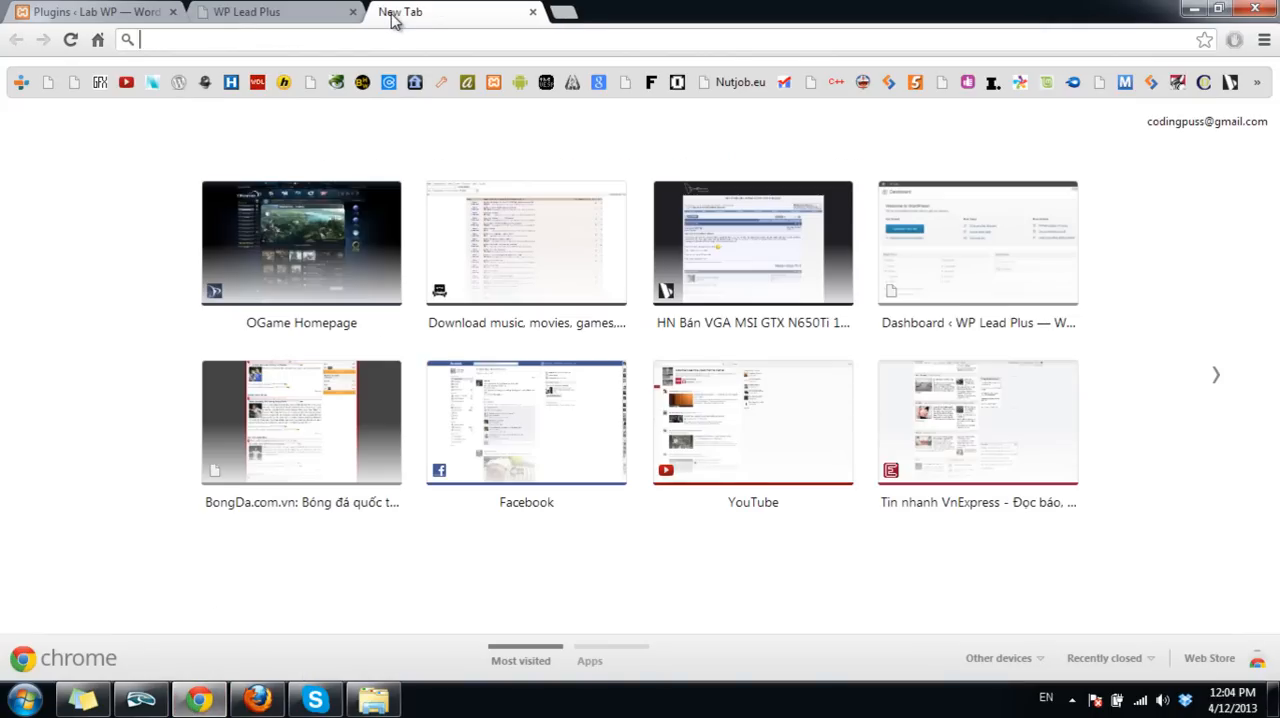
type("wpleadplus.com/site/activate.php")
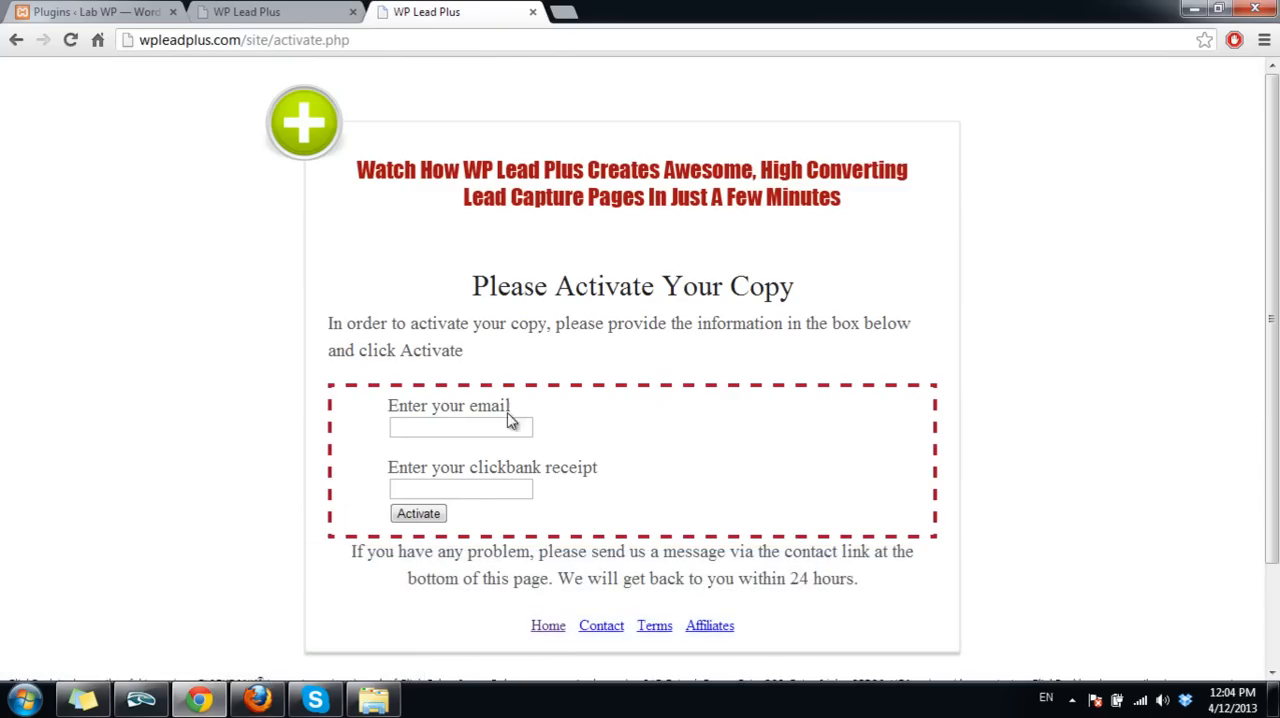
double_click(448, 405)
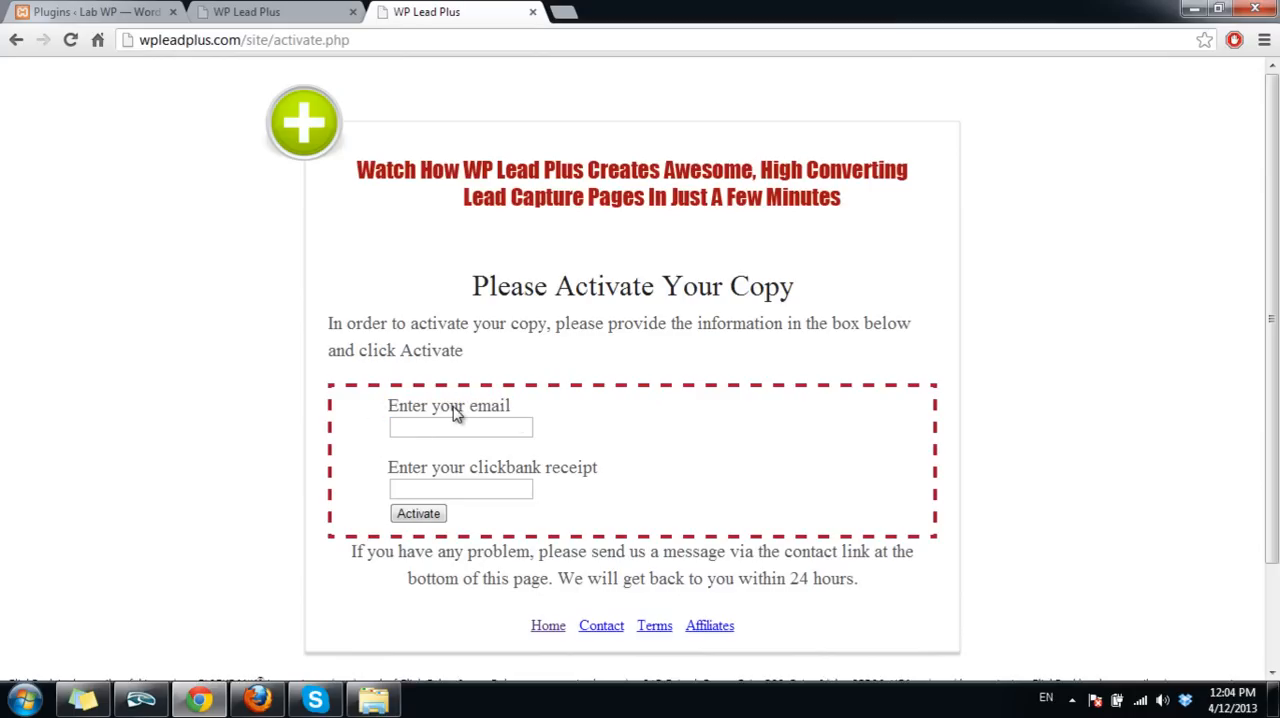
left_click(460, 489)
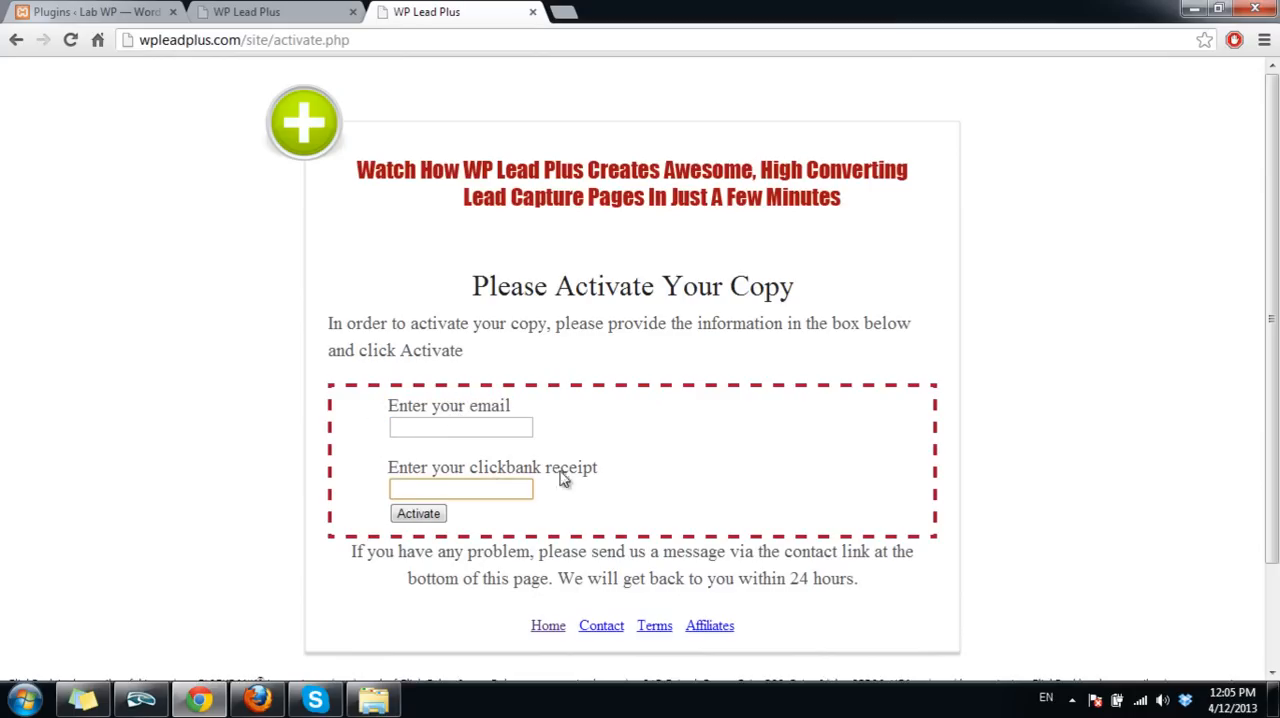
left_click(417, 513)
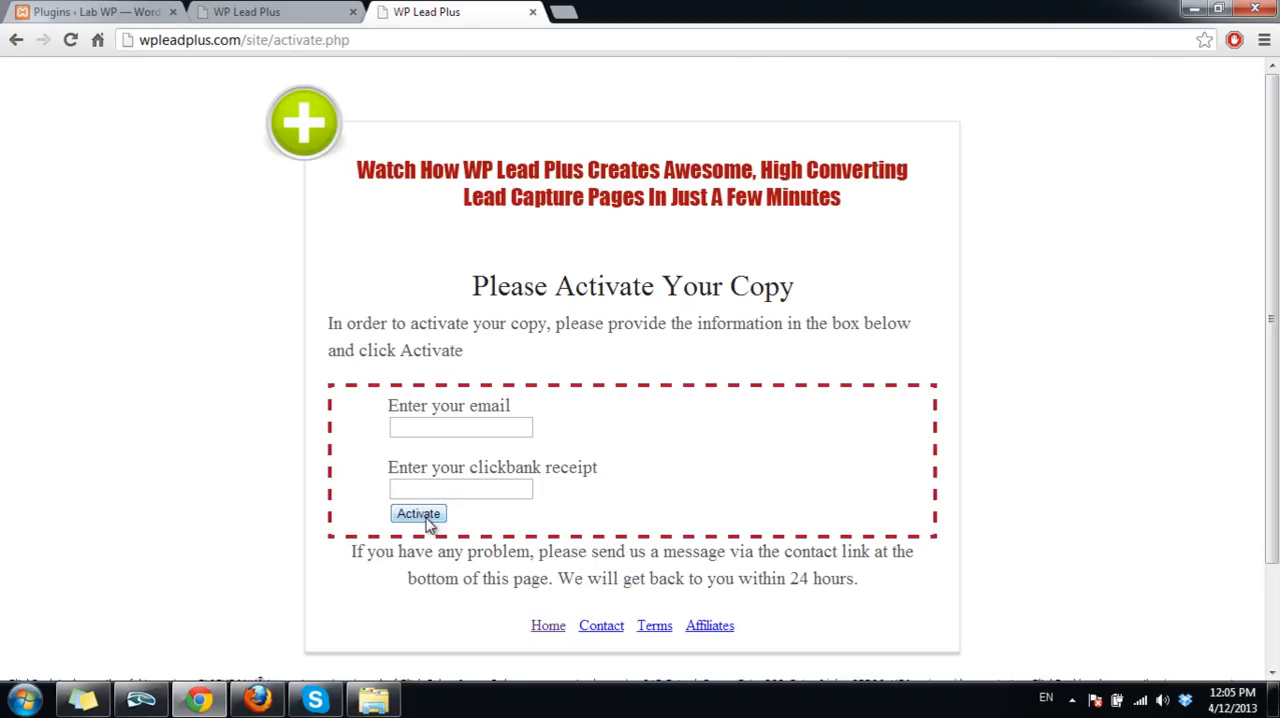
mouse_move(502, 523)
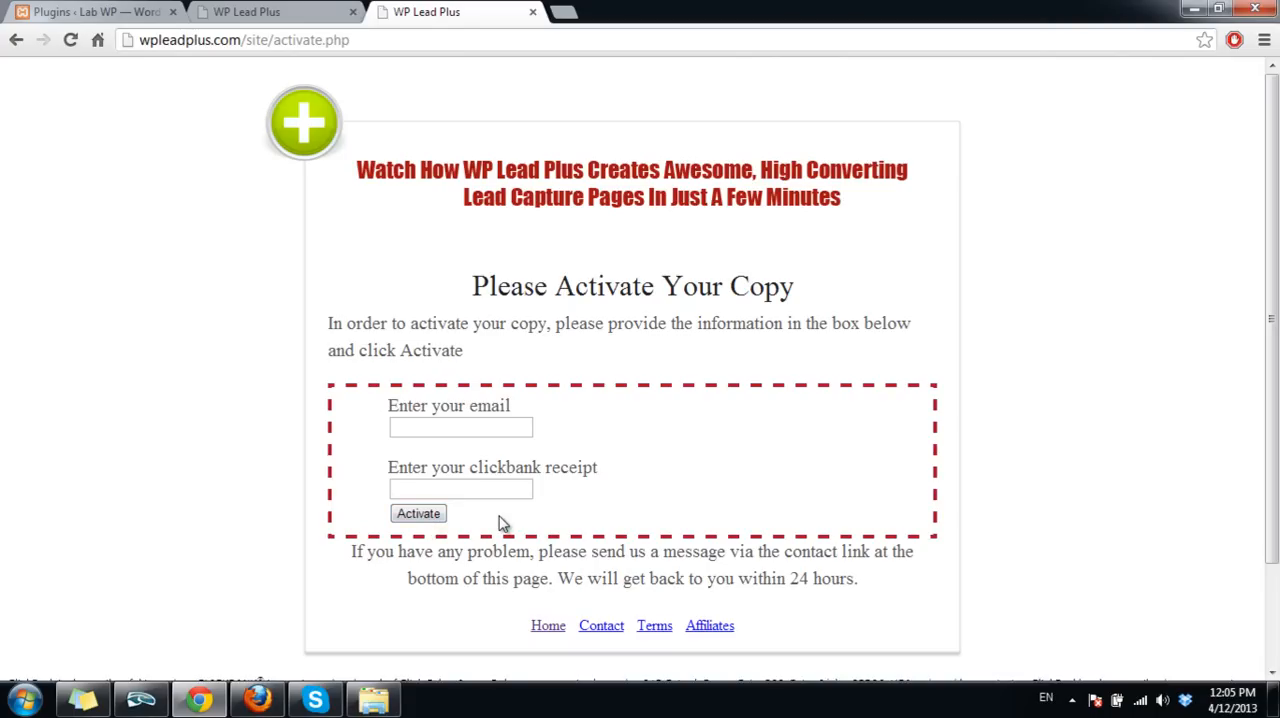
mouse_move(473, 548)
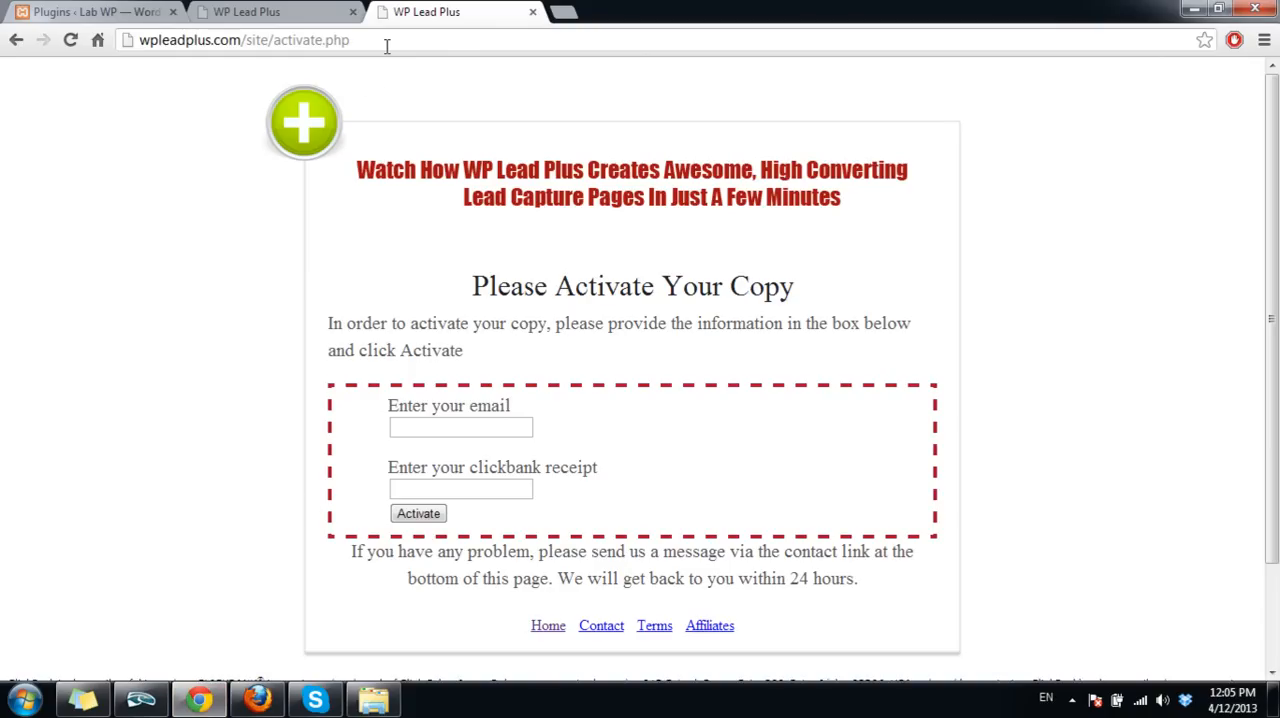
Return to WordPress and go to the Plugins Add New upload page
left_click(243, 40)
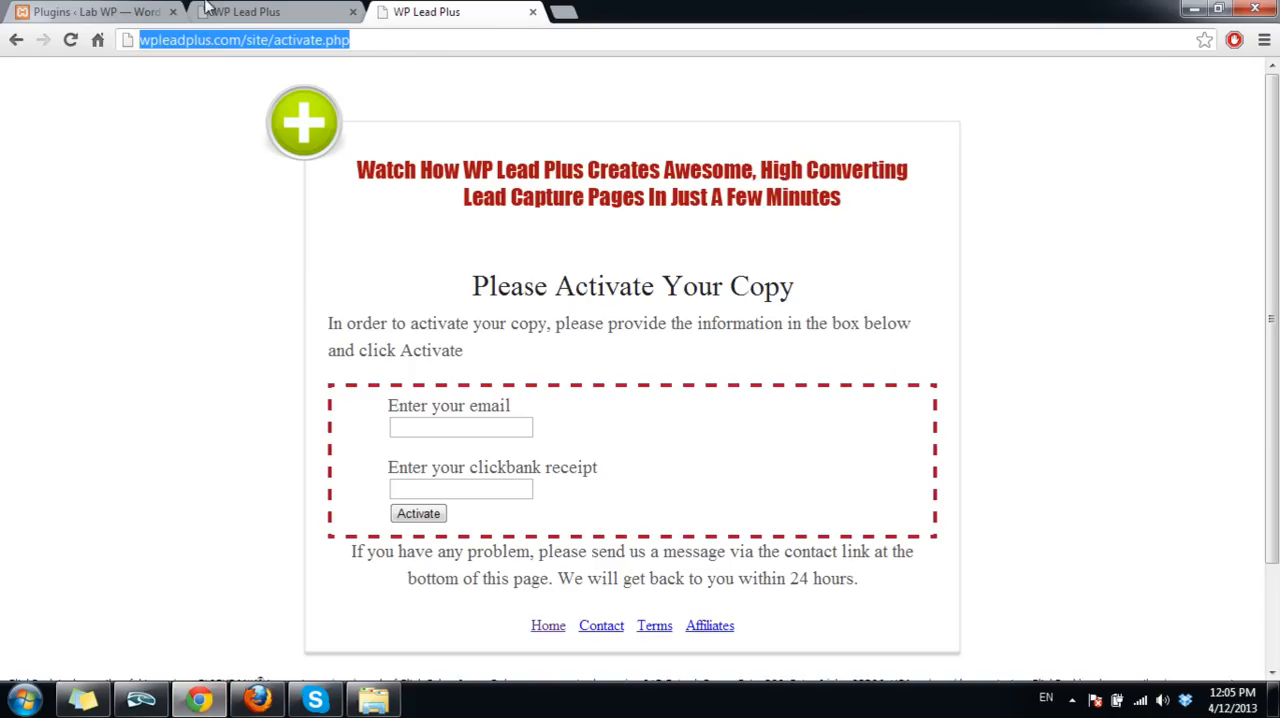
left_click(90, 11)
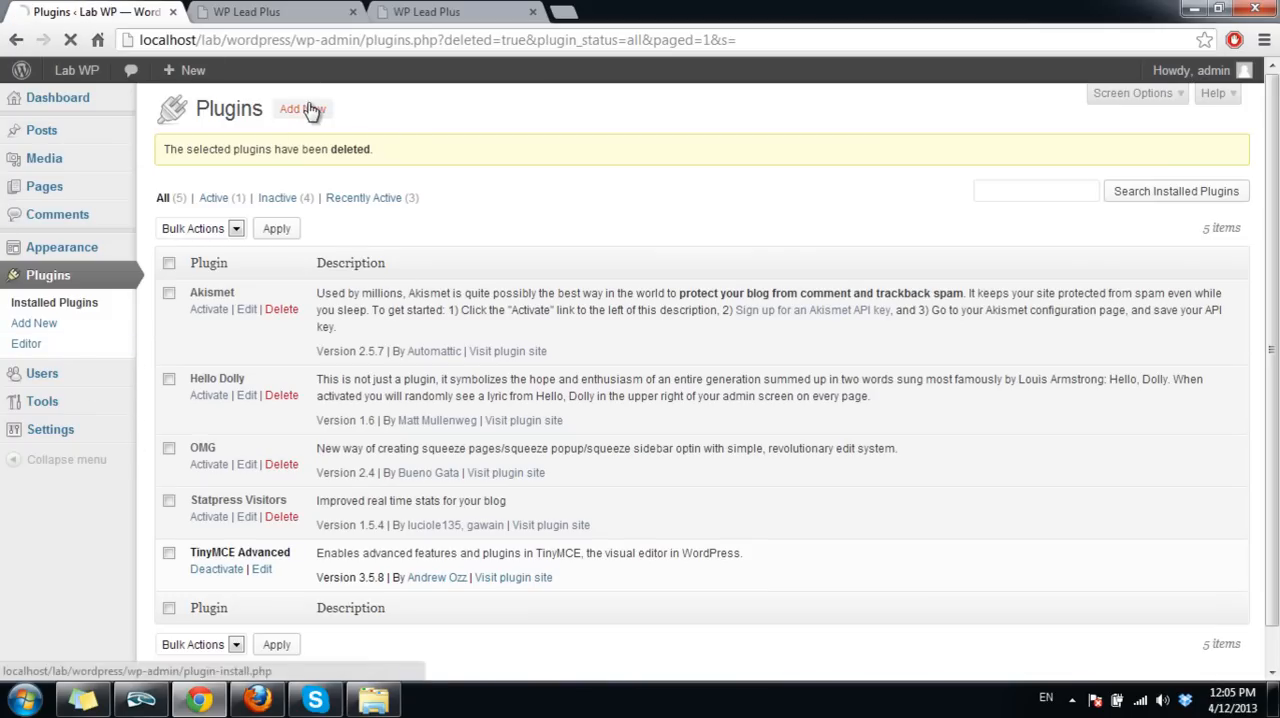
left_click(302, 108)
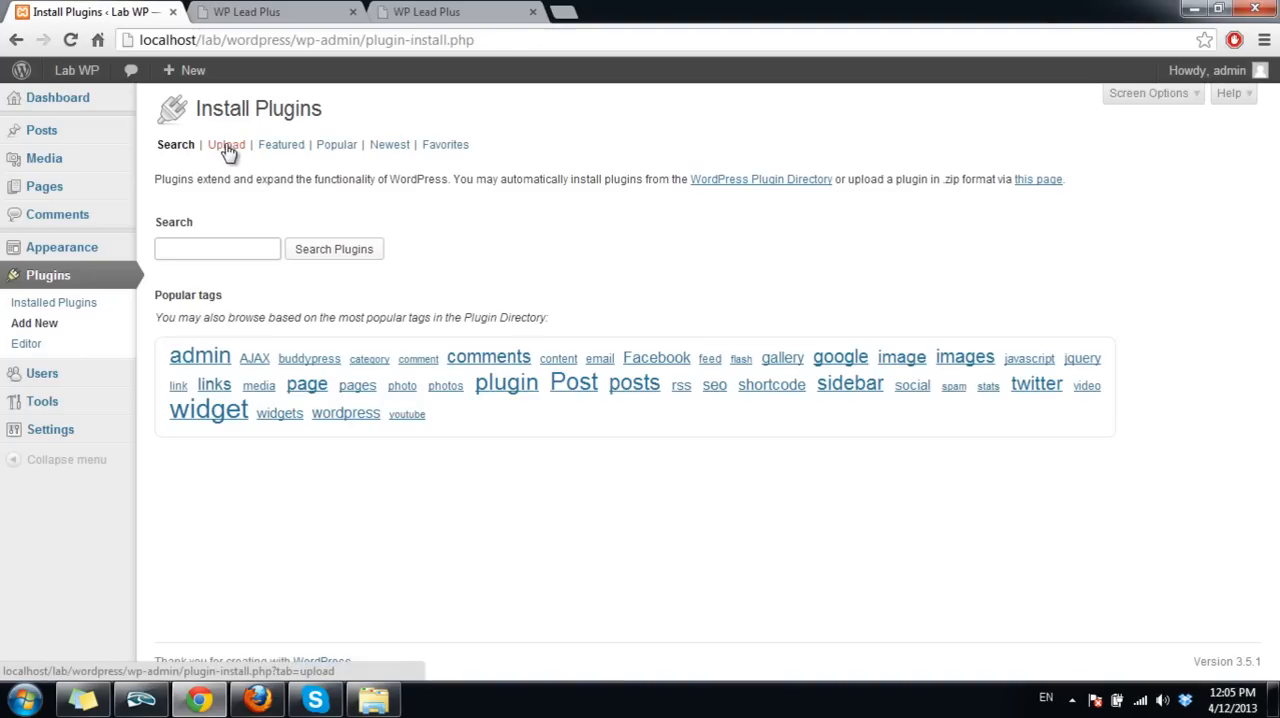
left_click(225, 144)
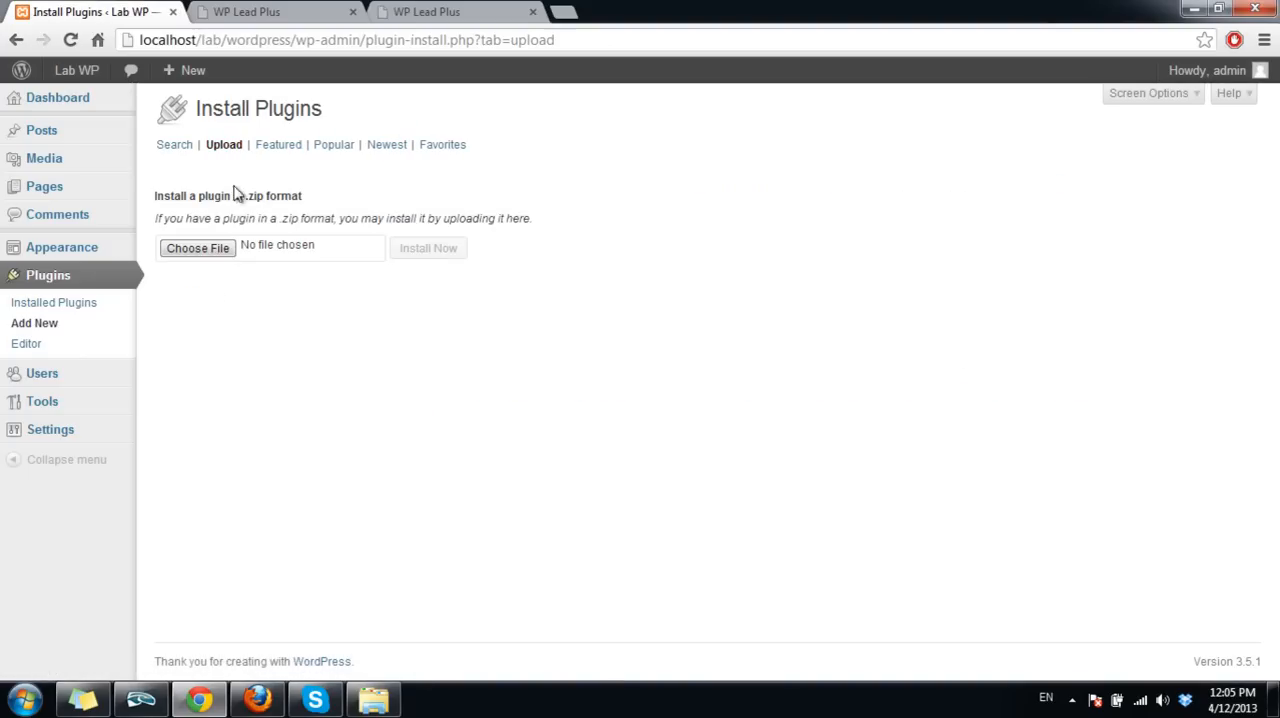
Choose wpleadplus.zip from the Desktop wpleadpackage folder as the upload file
left_click(197, 247)
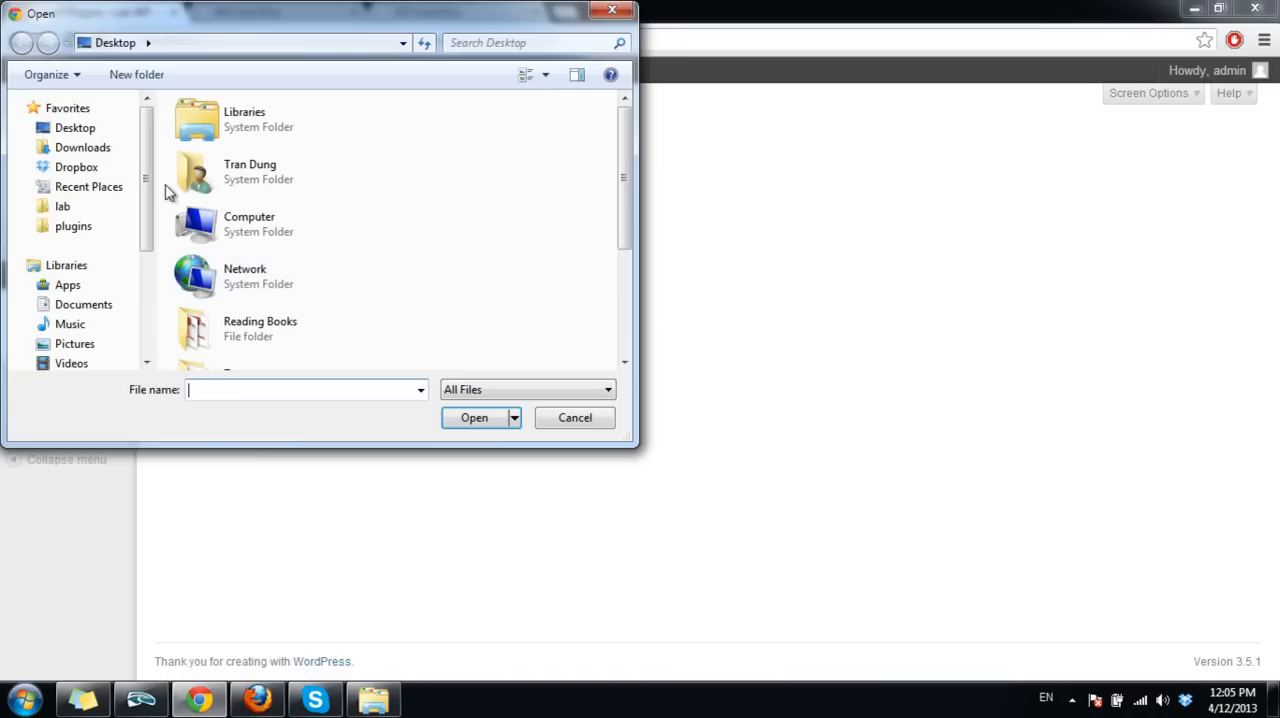
scroll("down", 3)
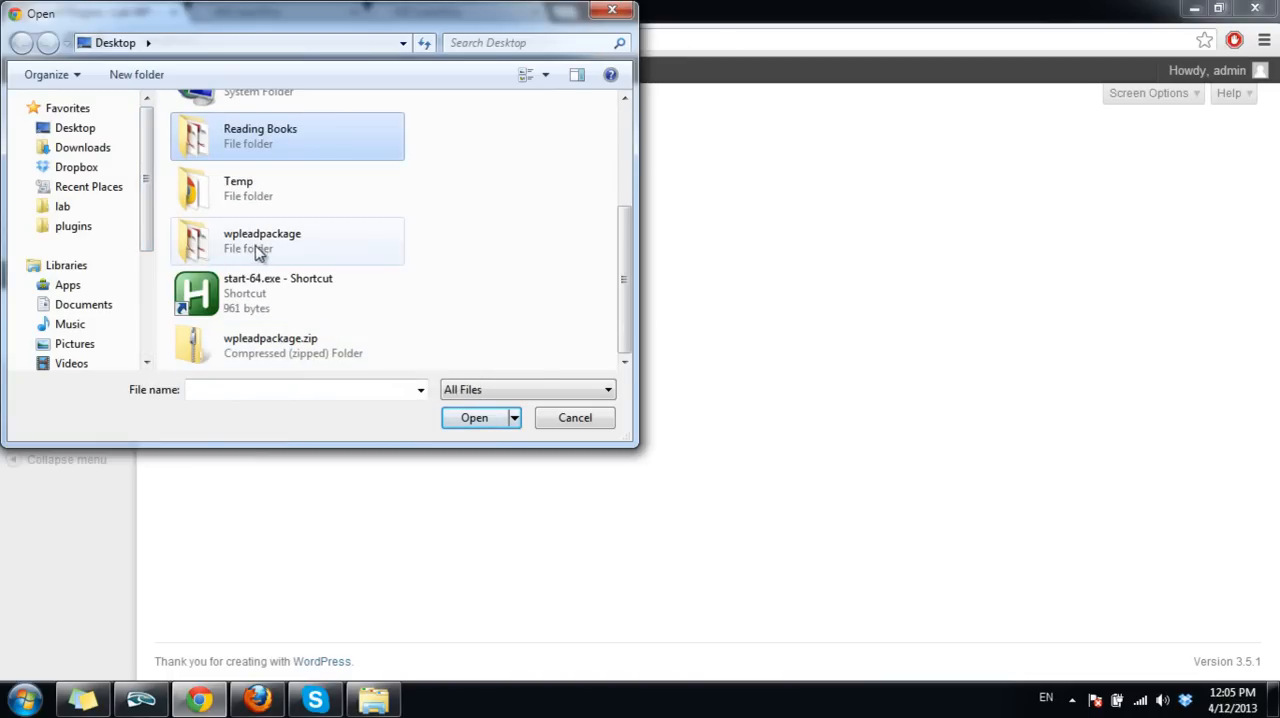
double_click(261, 240)
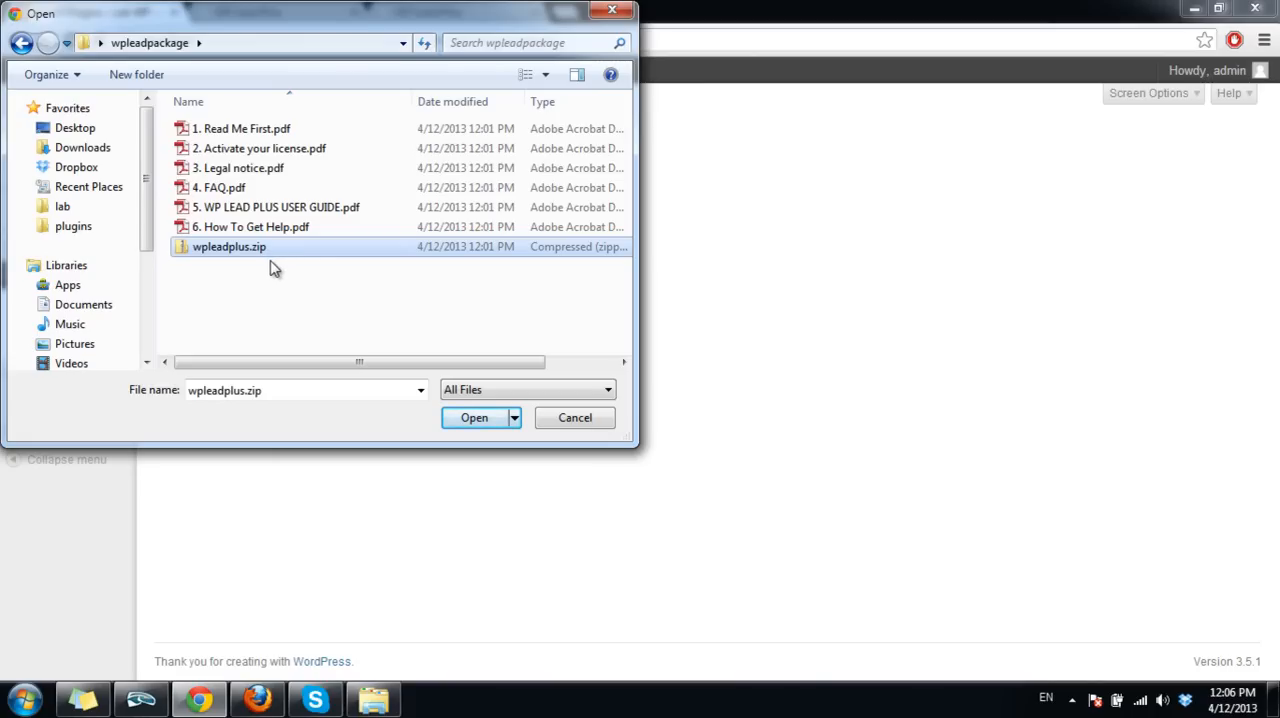
mouse_move(204, 250)
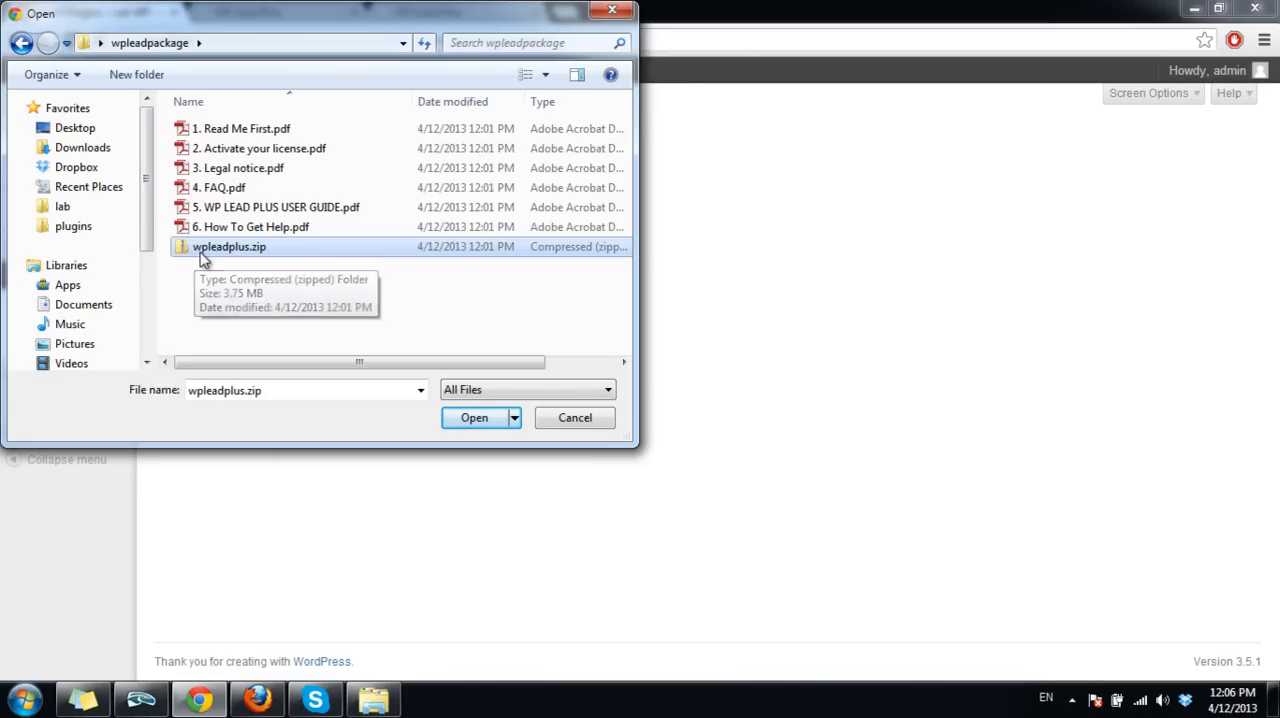
mouse_move(261, 261)
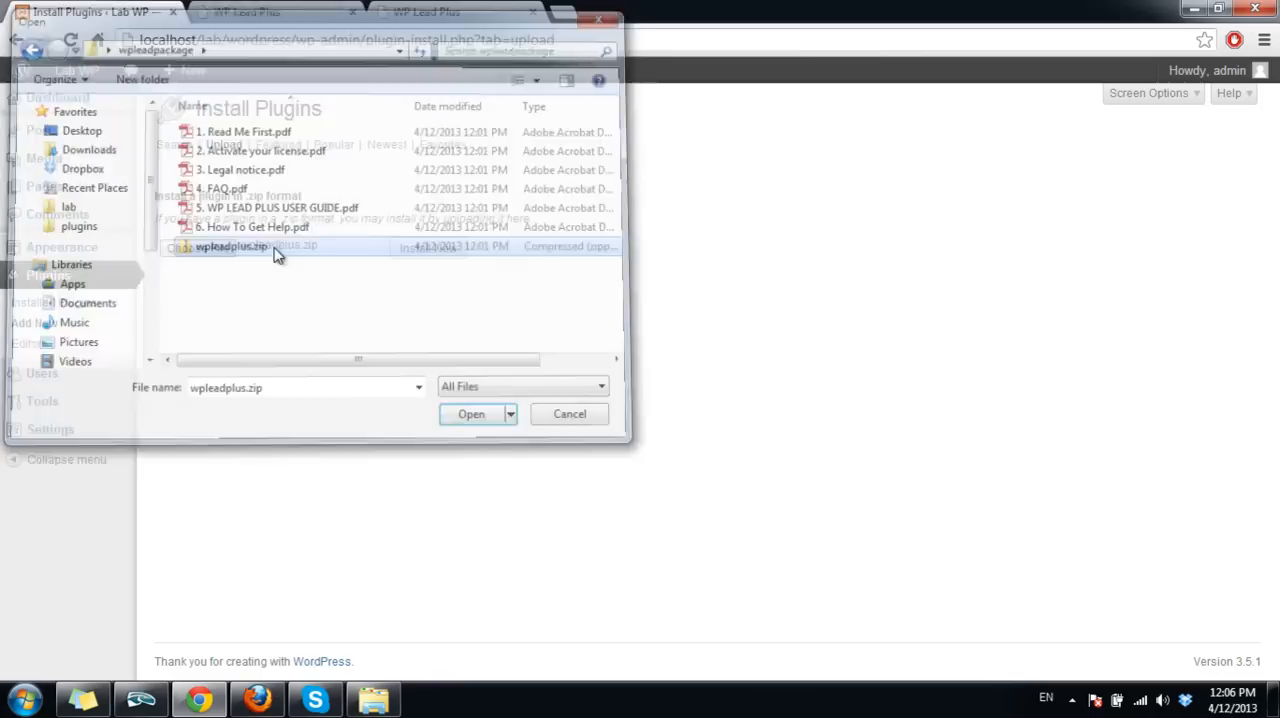
left_click(471, 414)
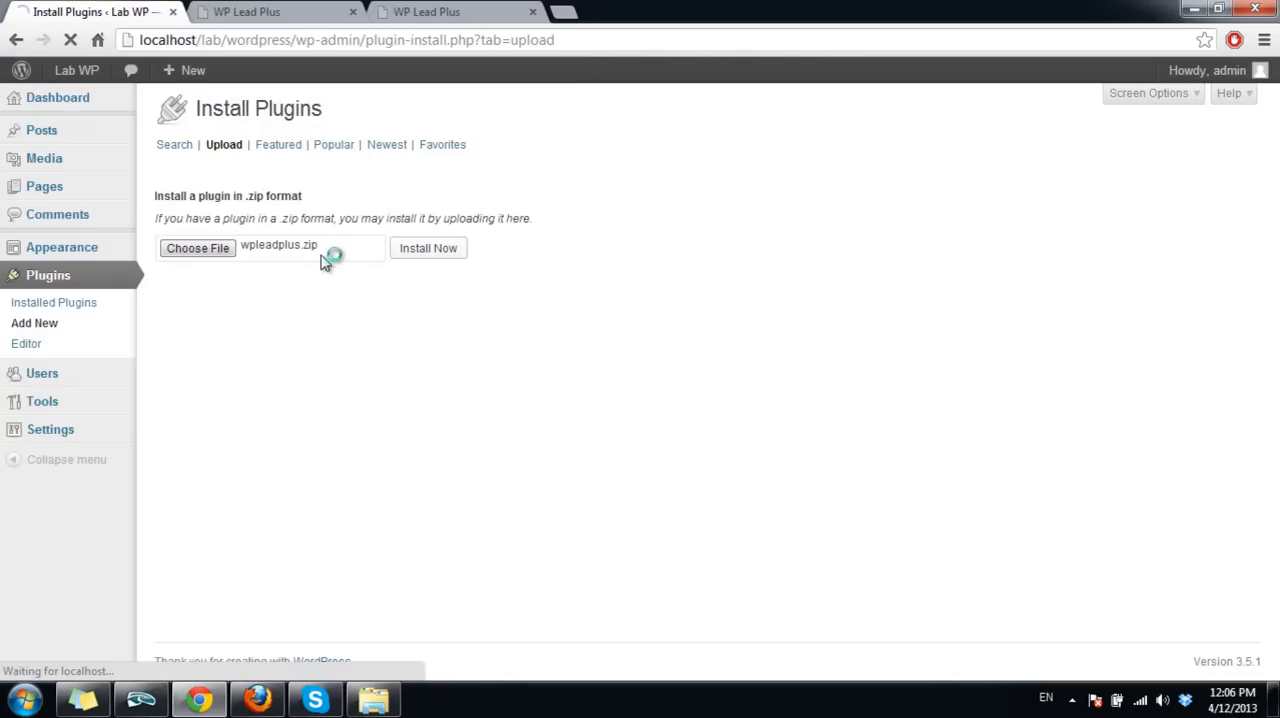
Install the WP Lead Plus plugin from wpleadplus.zip and activate it
left_click(428, 247)
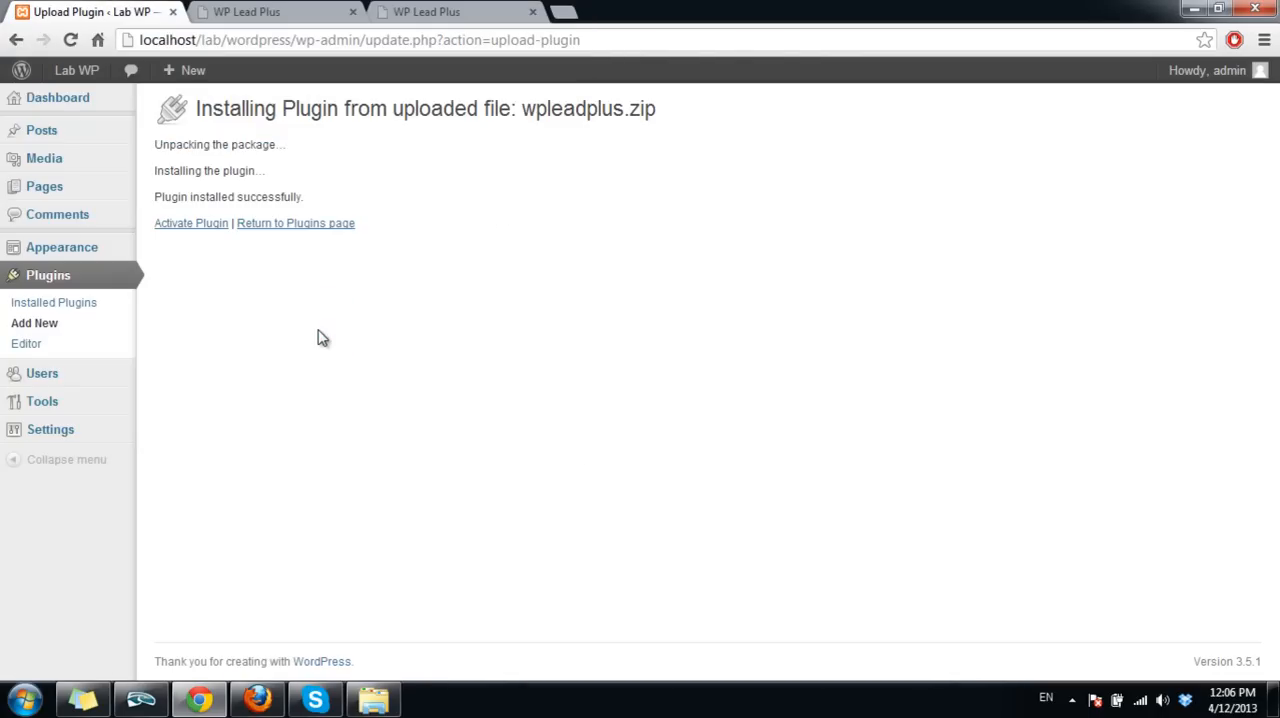
mouse_move(191, 222)
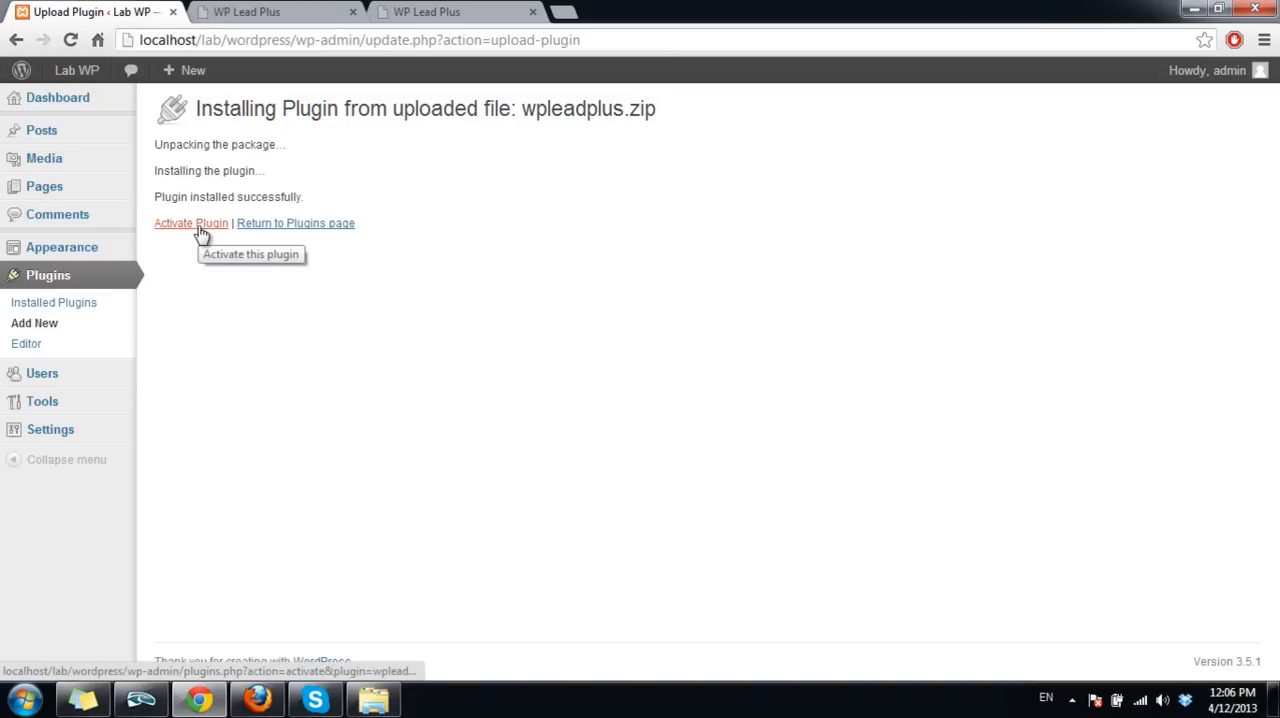
left_click(191, 223)
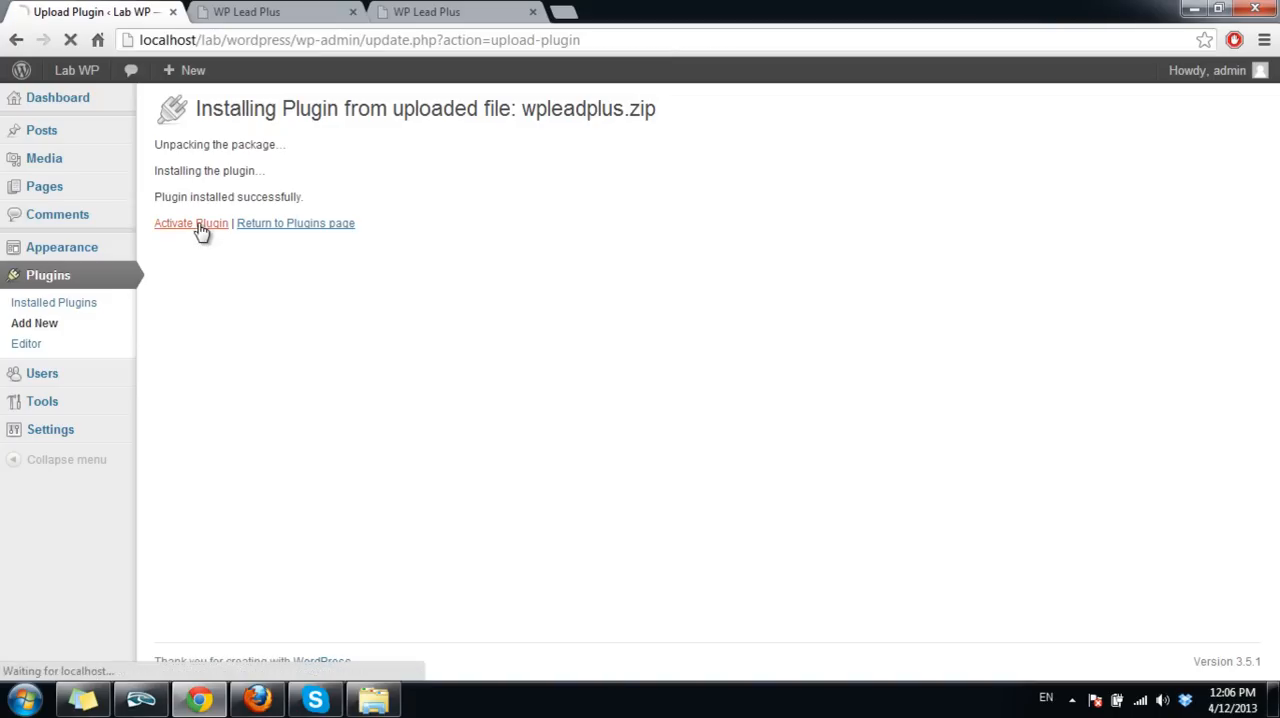
left_click(191, 223)
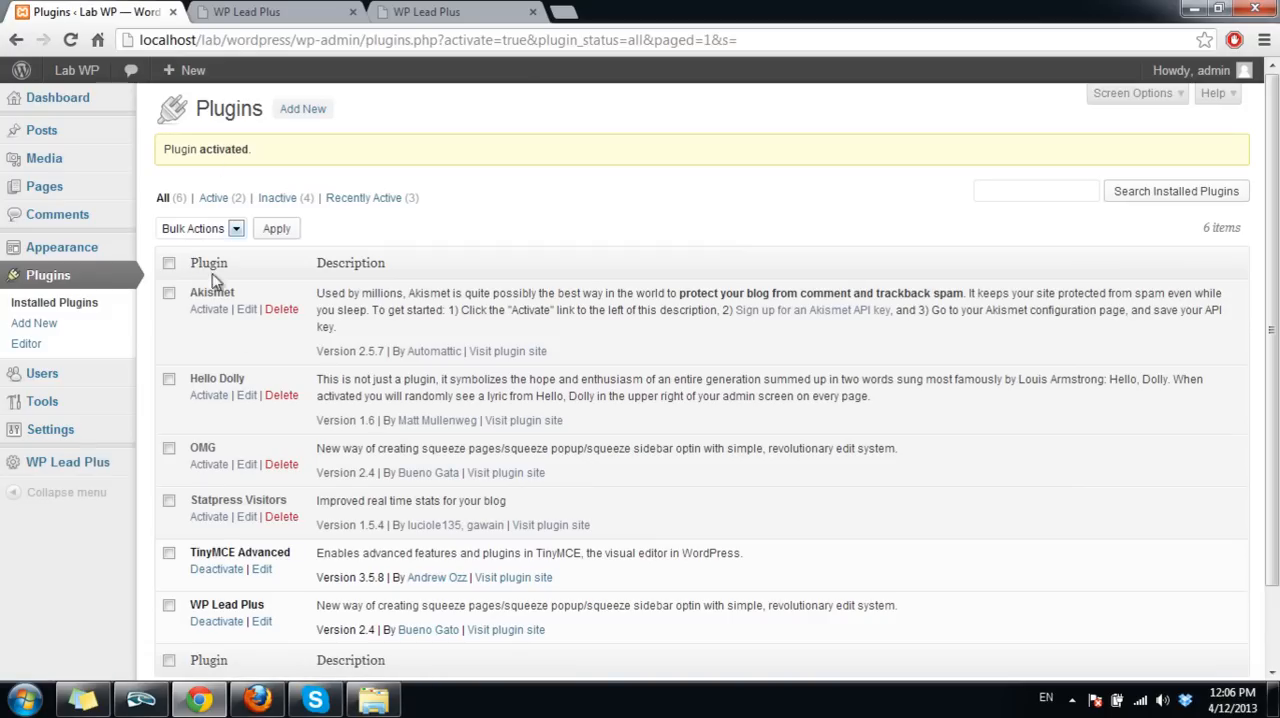
mouse_move(169, 427)
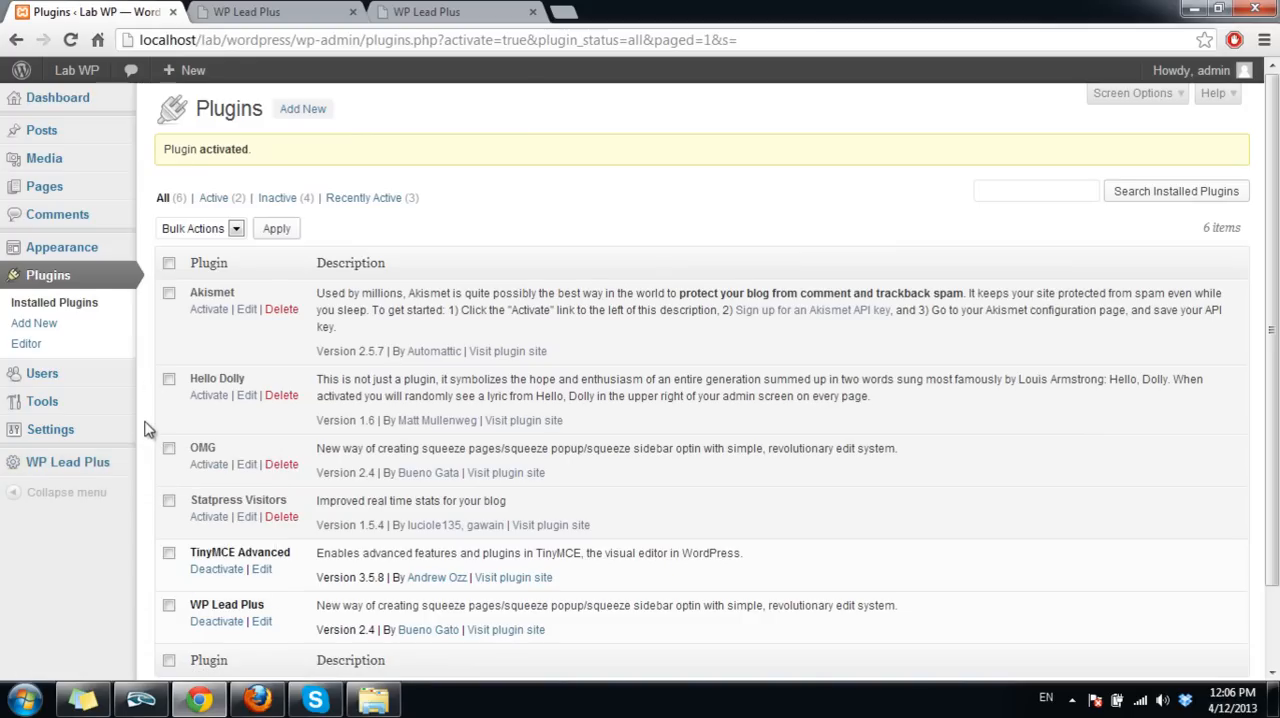
mouse_move(147, 405)
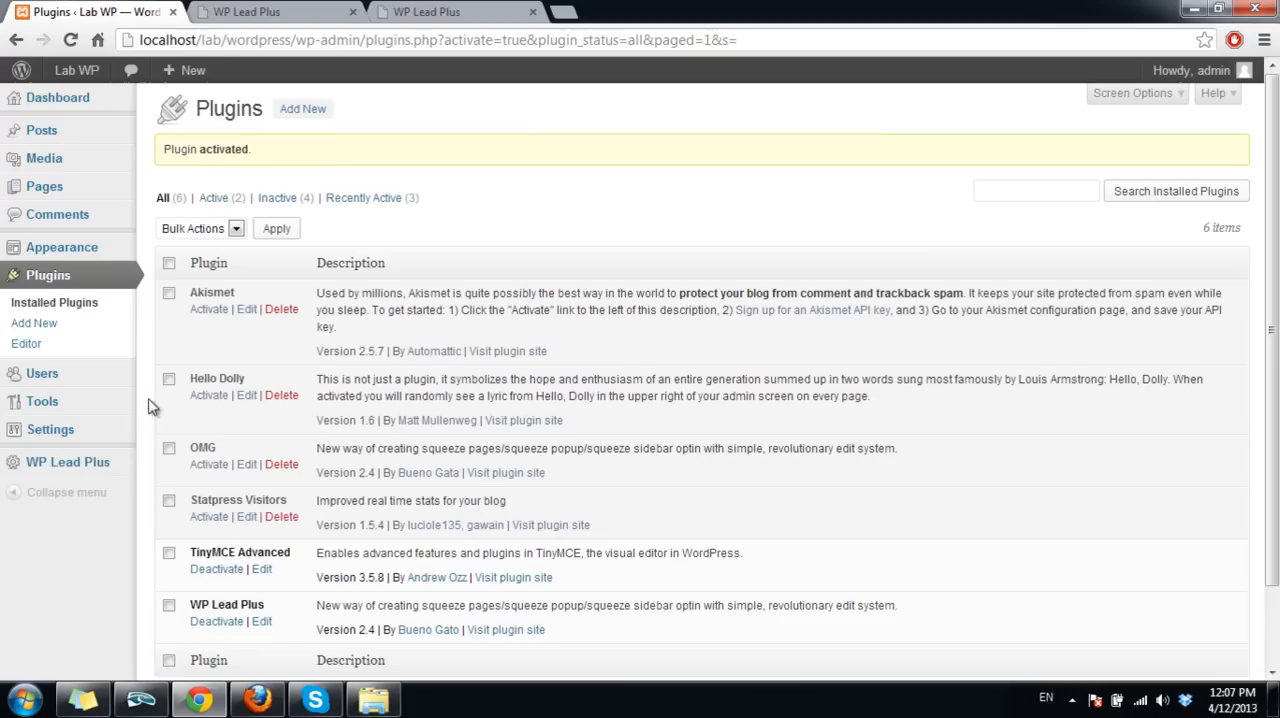
mouse_move(68, 462)
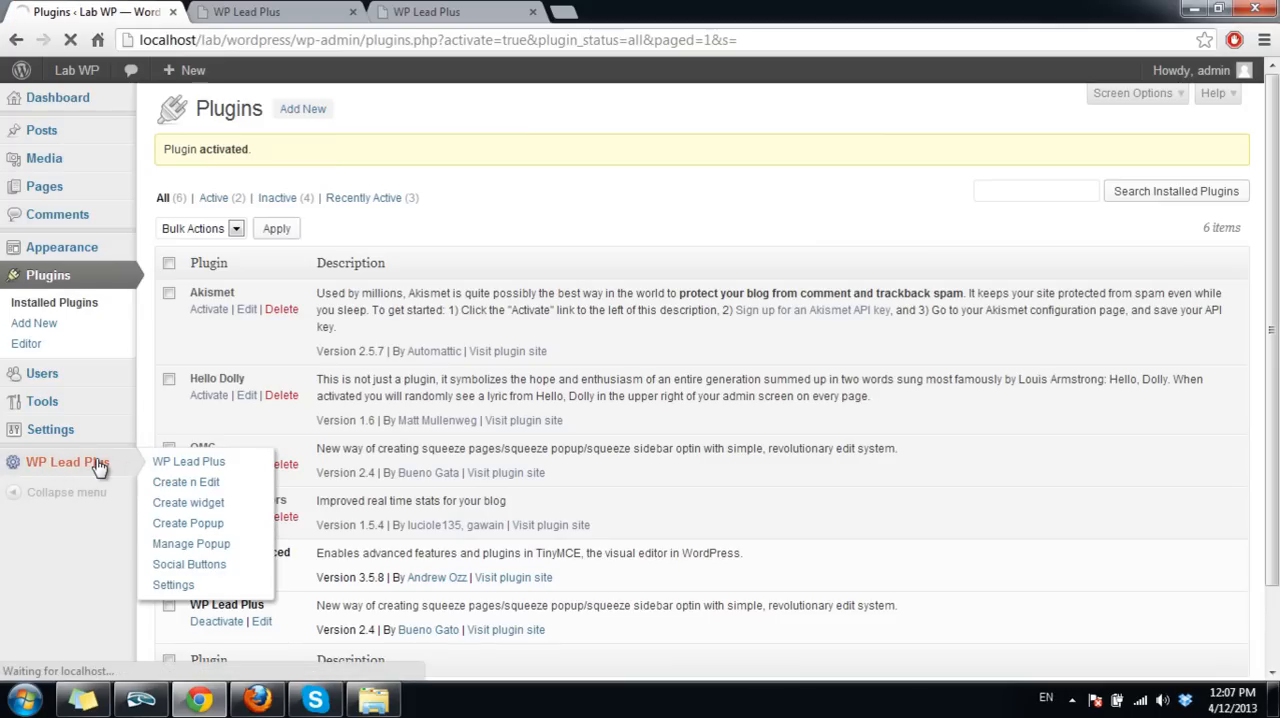
Activate WP Lead Plus with the purchase email and dismiss the activation complete alert
left_click(189, 461)
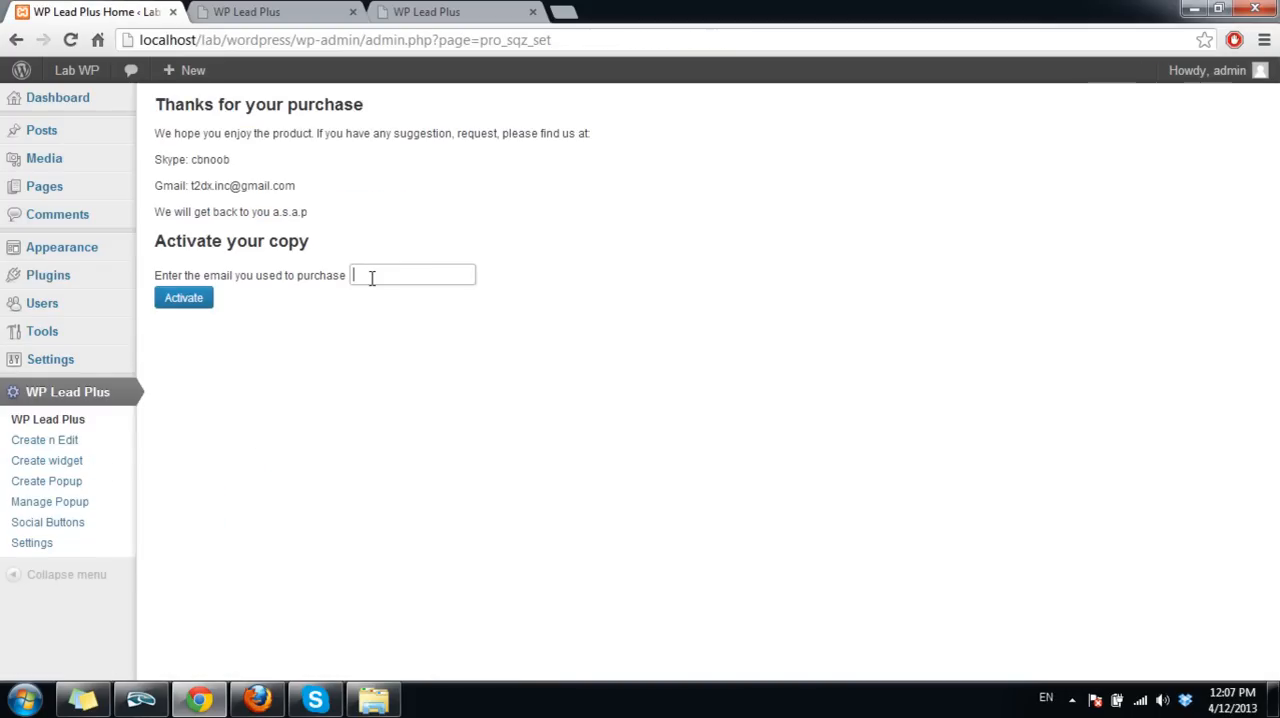
mouse_move(353, 222)
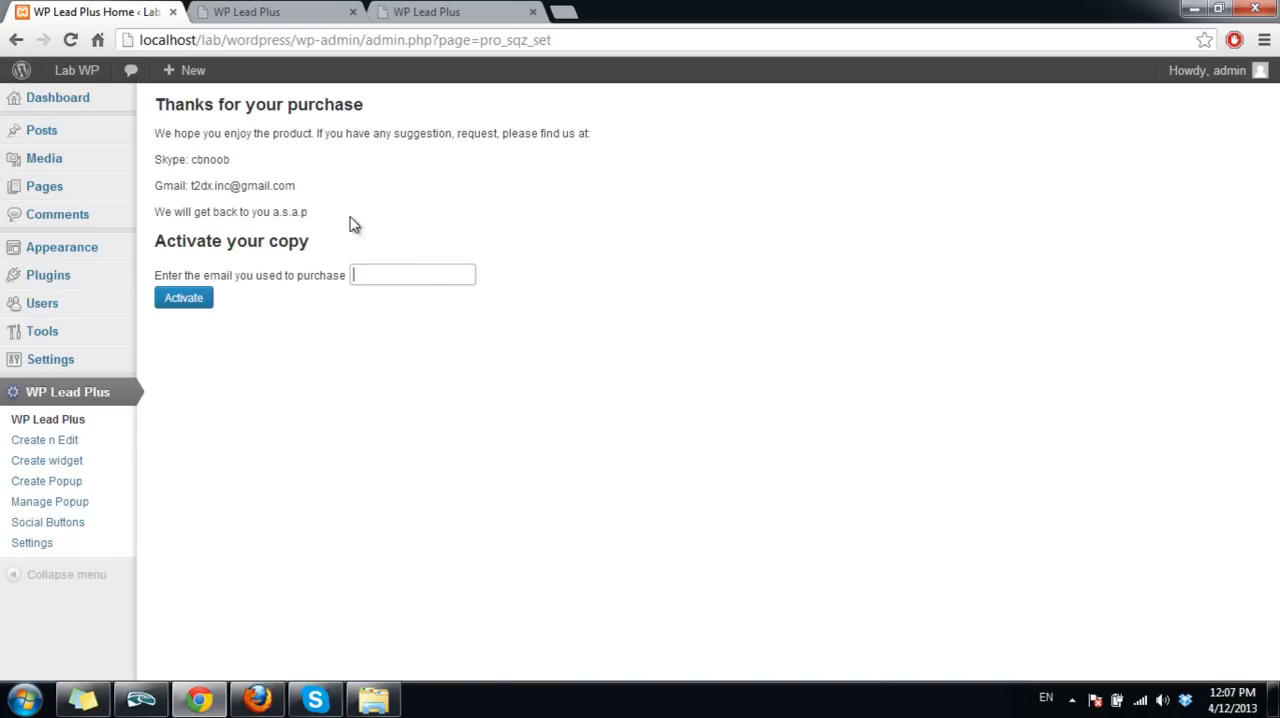
mouse_move(400, 262)
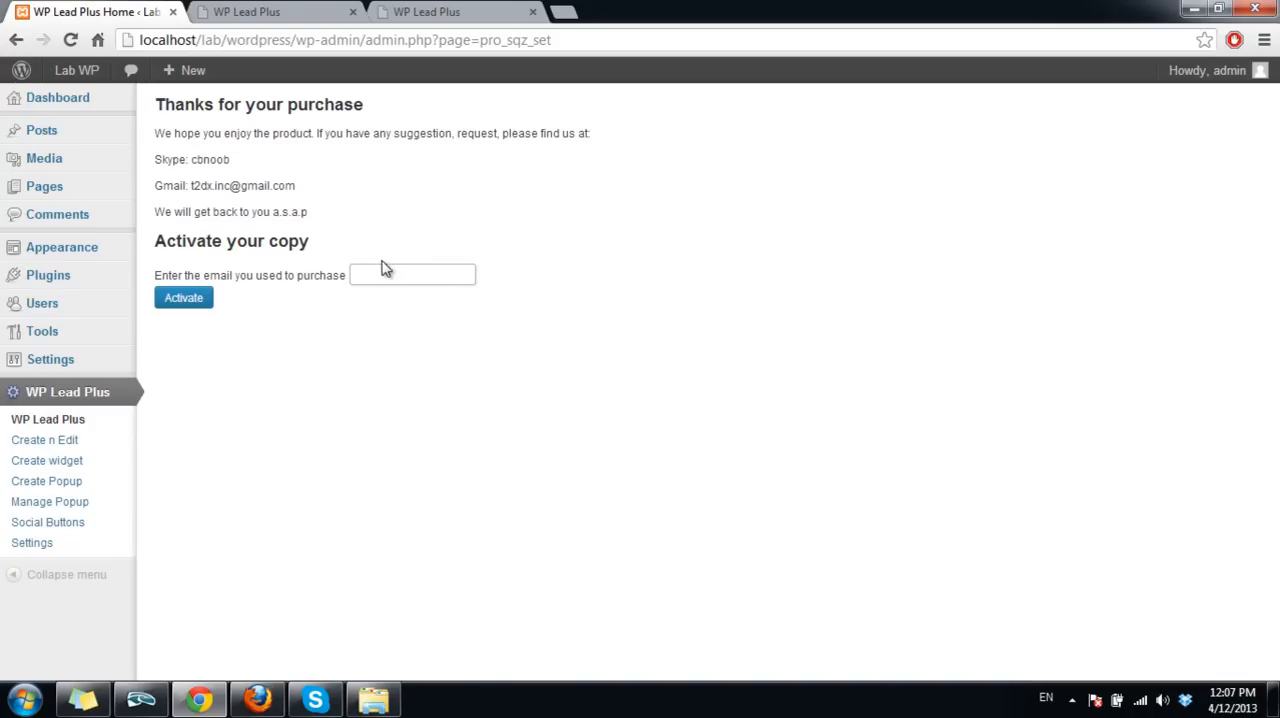
left_click(412, 275)
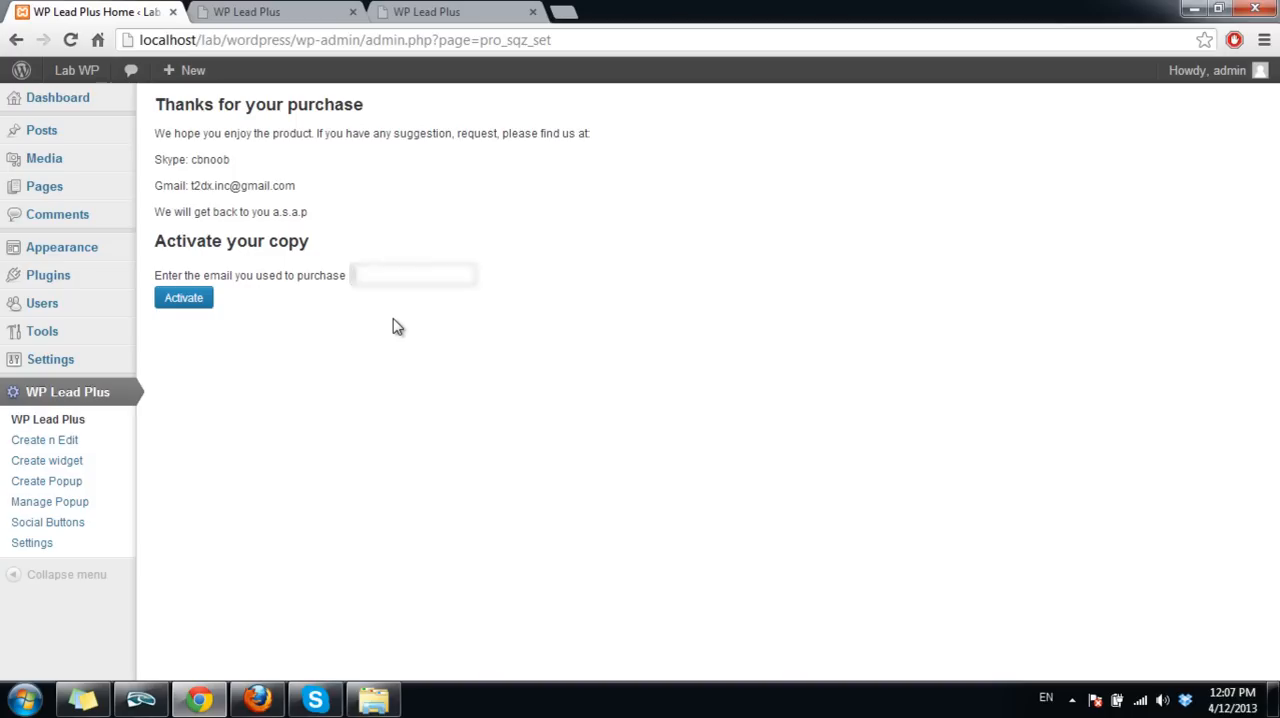
left_click(413, 275)
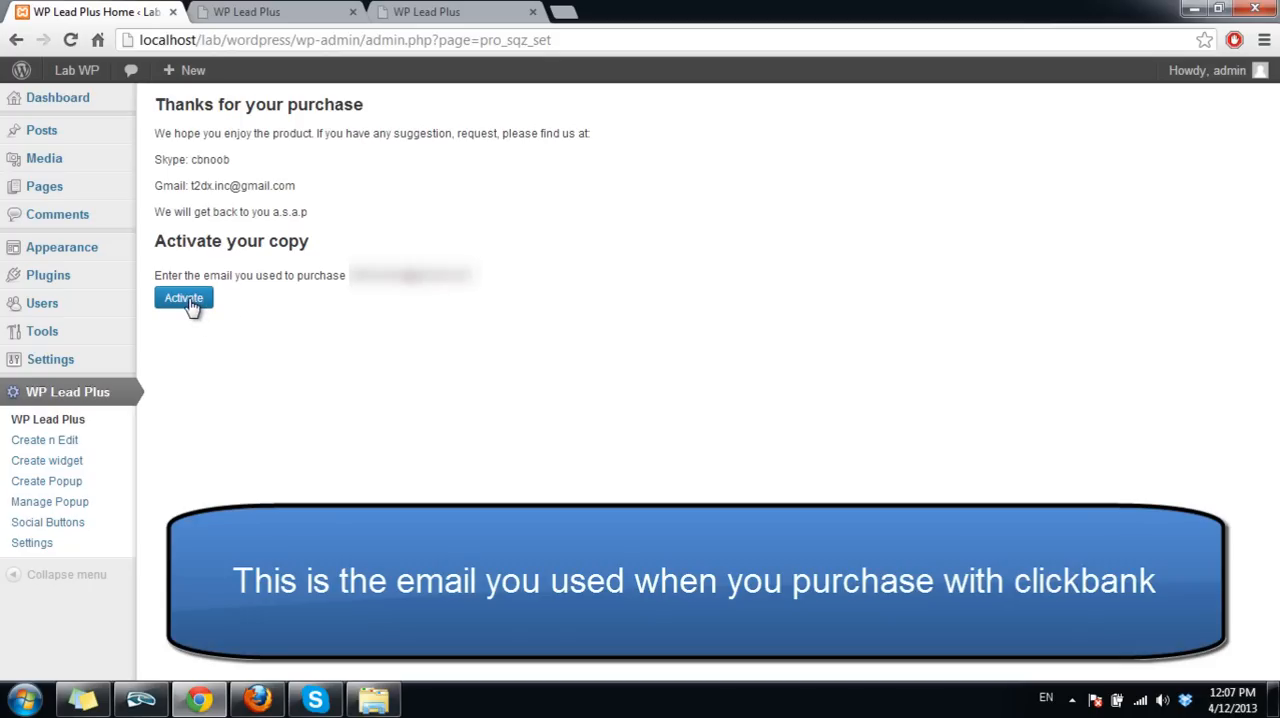
left_click(183, 297)
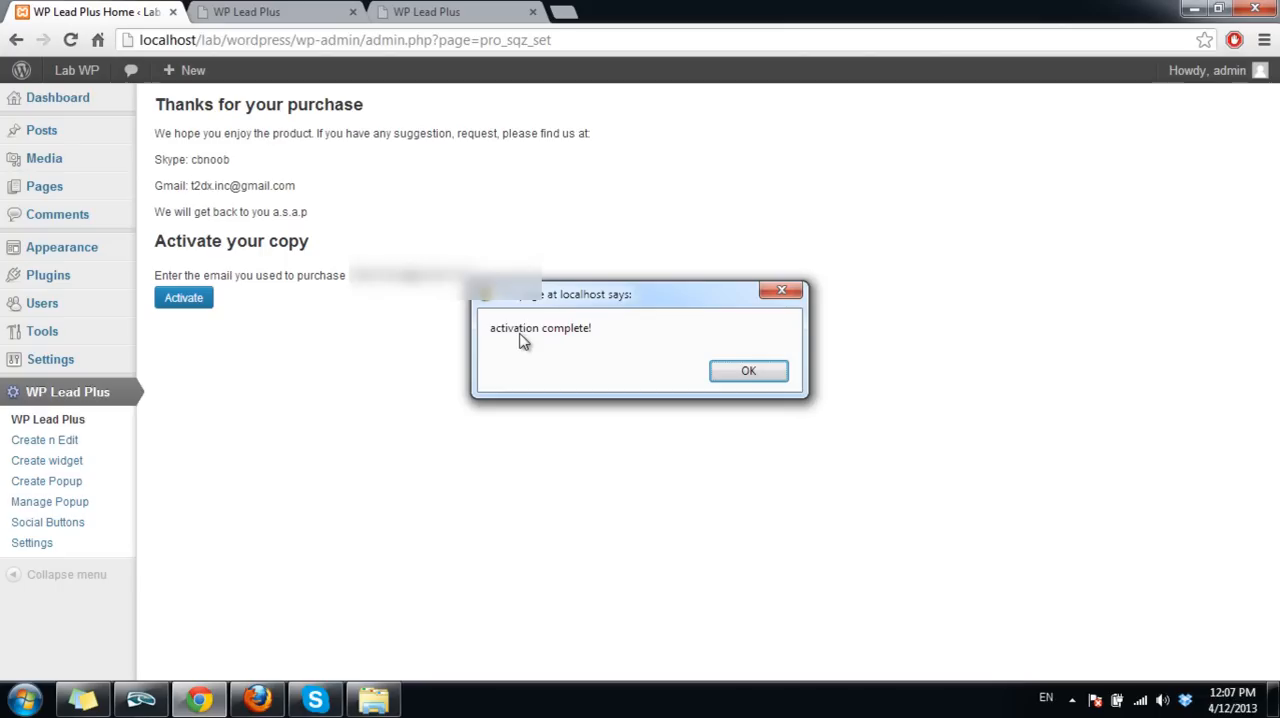
left_click(748, 371)
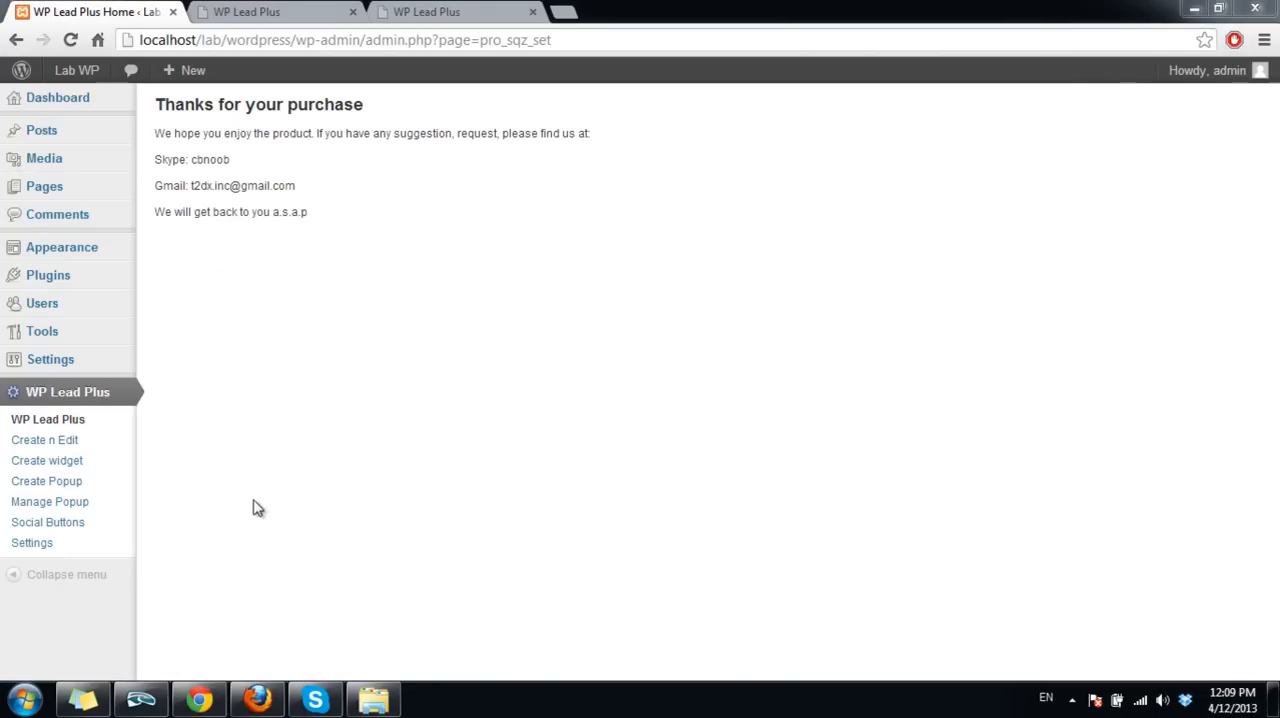
Go to WP Lead Plus > Settings and submit Complete setup
left_click(32, 542)
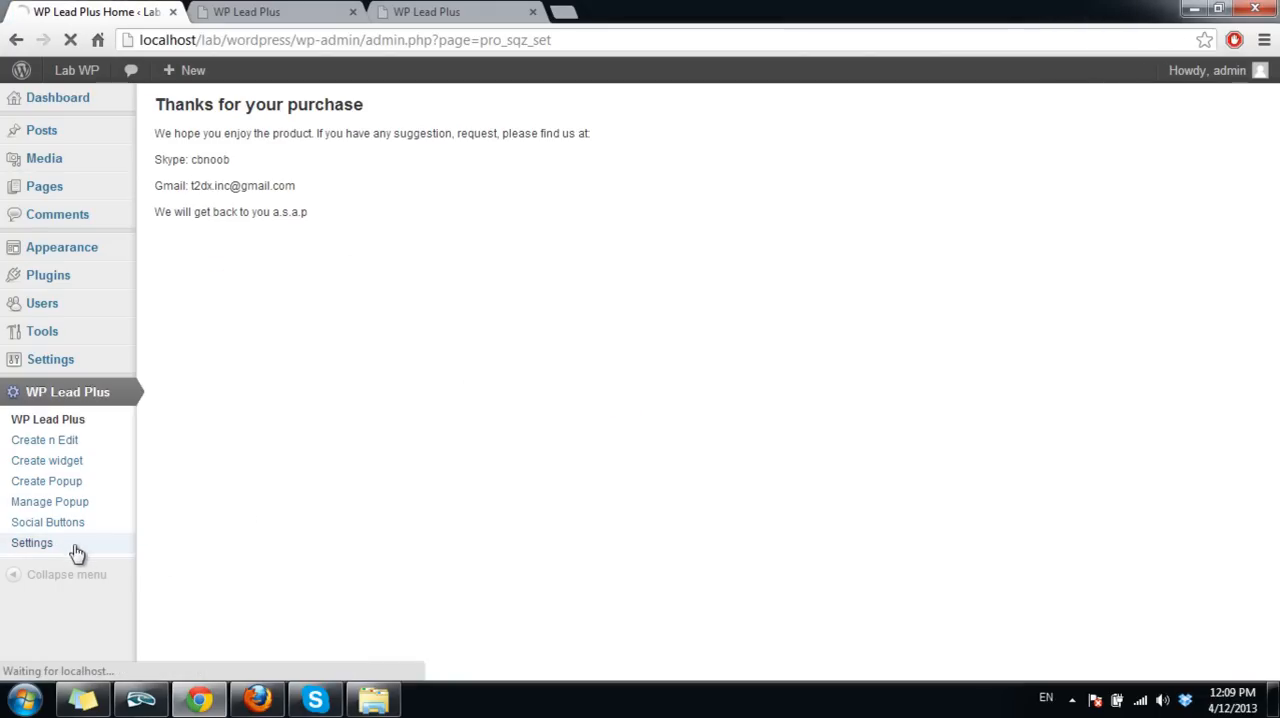
left_click(32, 542)
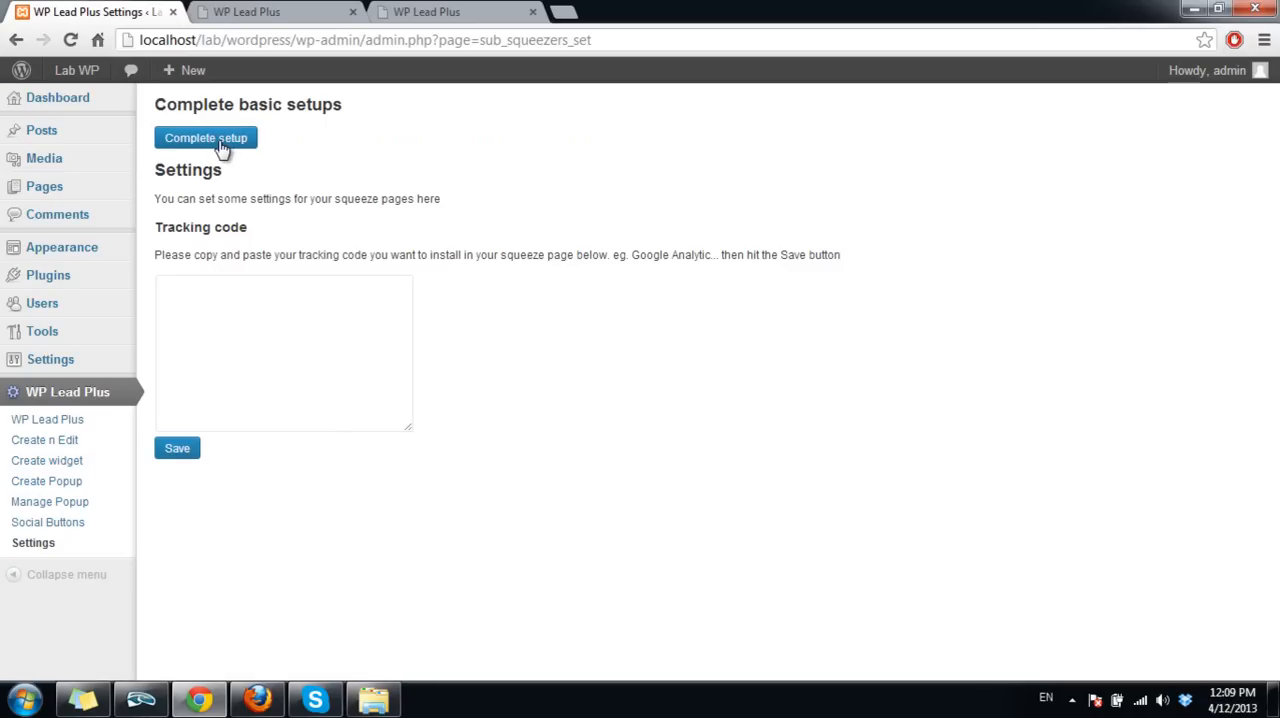
left_click(205, 138)
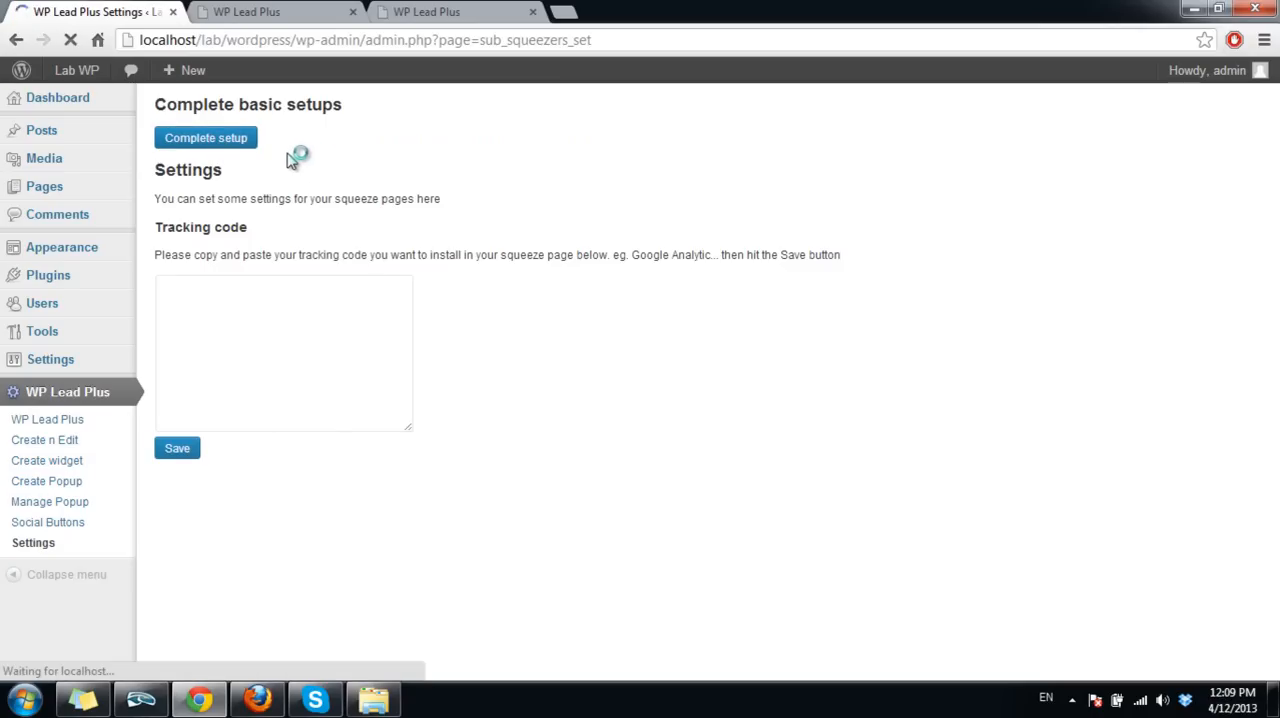